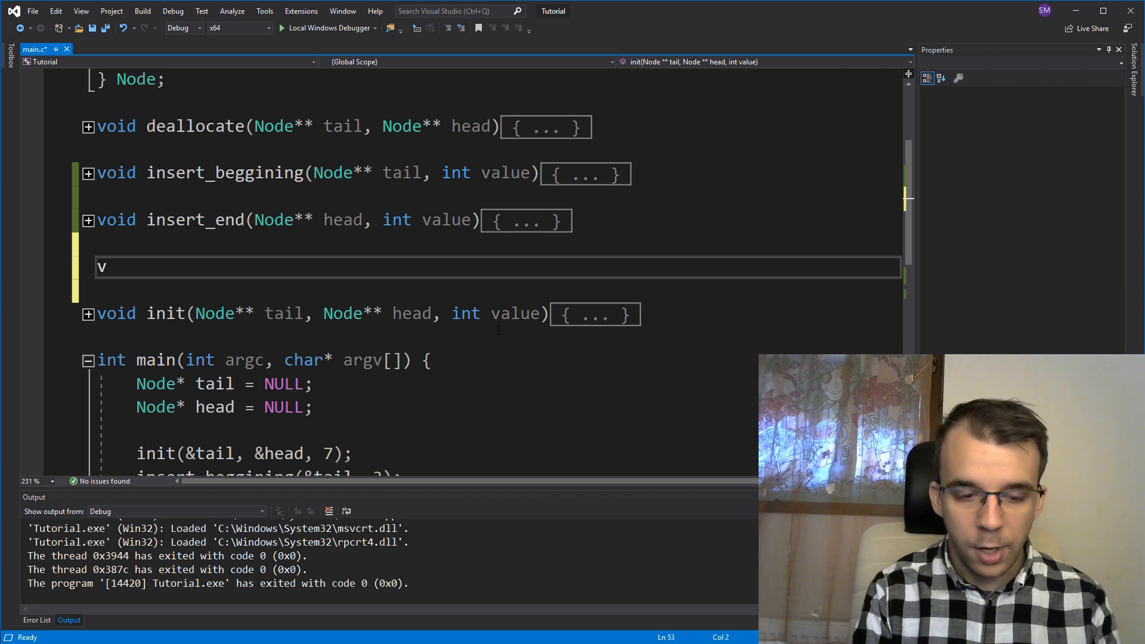
Step: Type the signature void insert_after(Node* node, int value) { above init
{"action": "type", "text": "oid insert_afte"}
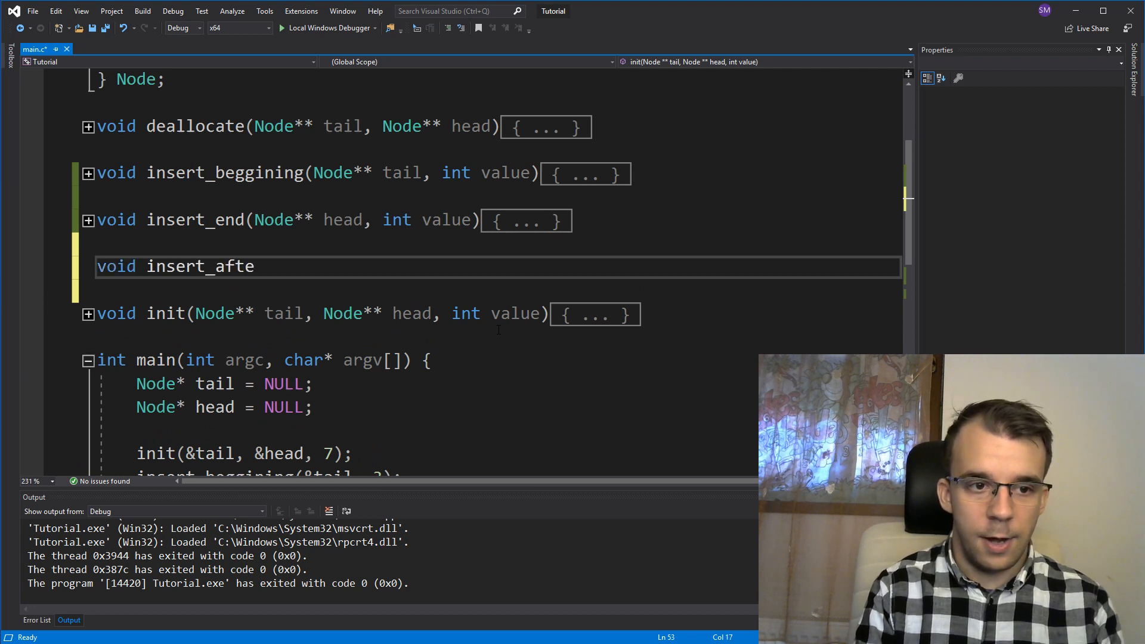
{"action": "type", "text": "r("}
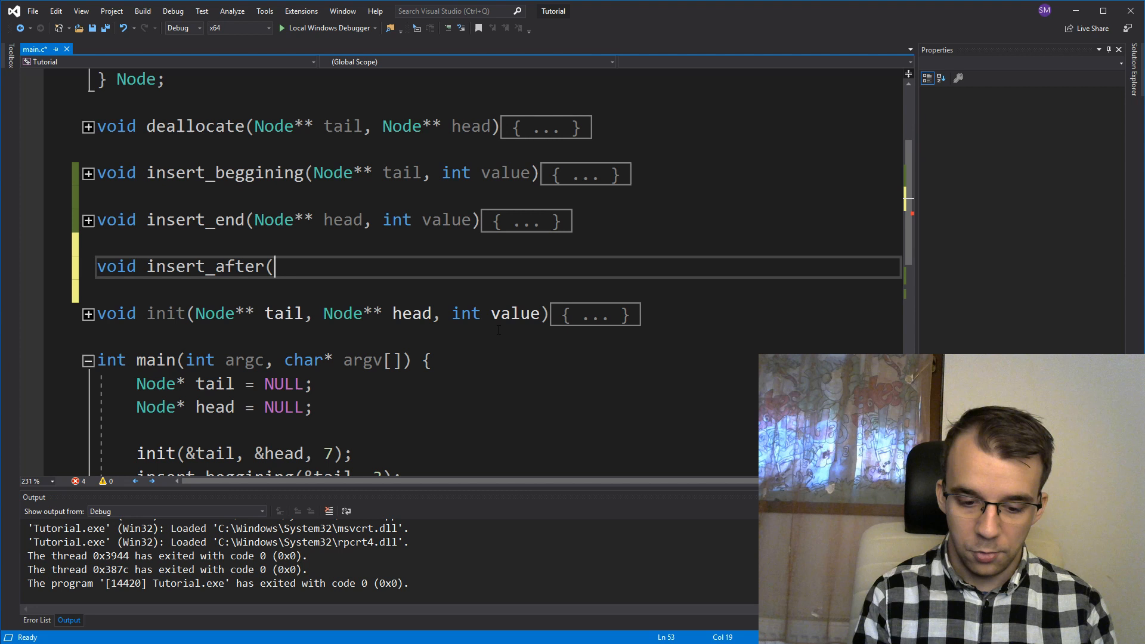
{"action": "type", "text": "Node*"}
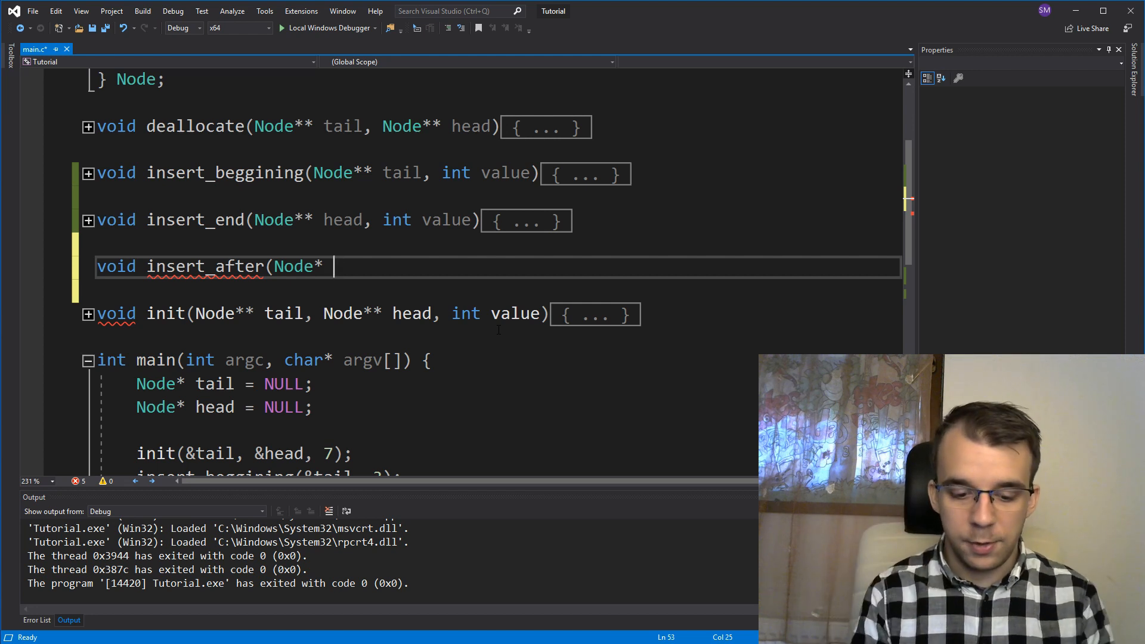
{"action": "type", "text": "node, int v"}
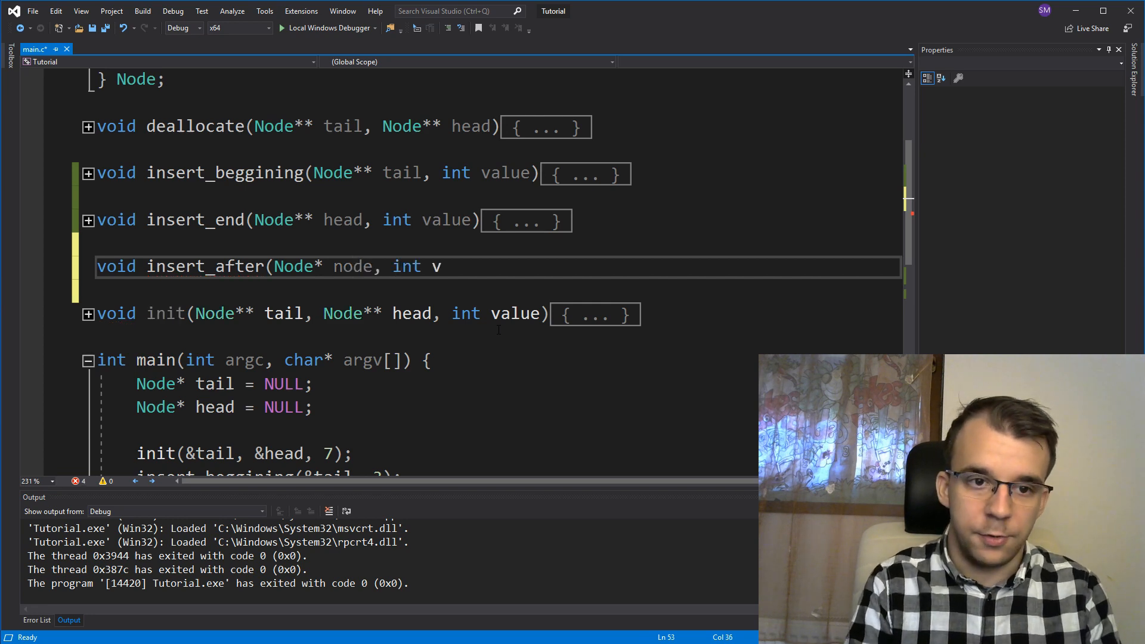
{"action": "type", "text": "alue) {"}
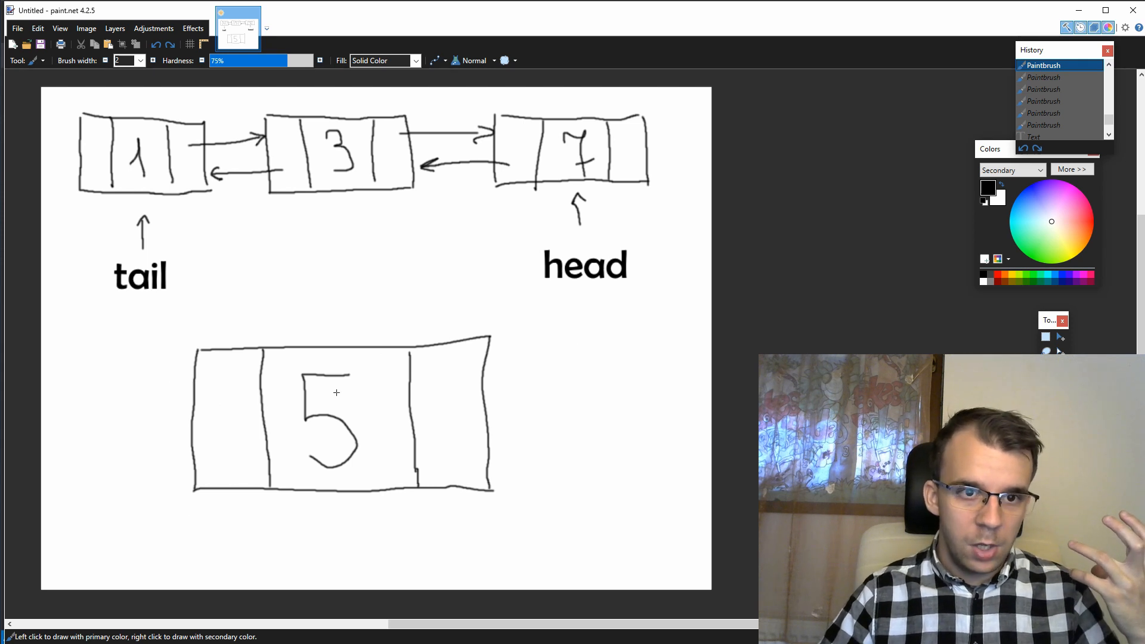
{"action": "mouse_move", "coordinate": [634, 152]}
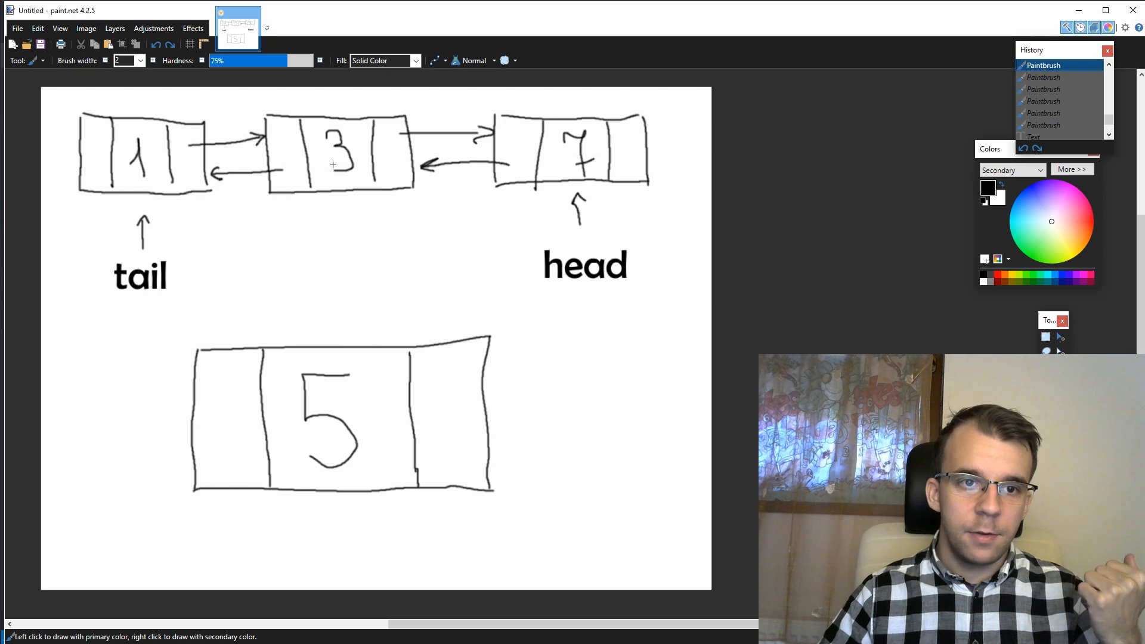
{"action": "mouse_move", "coordinate": [363, 188]}
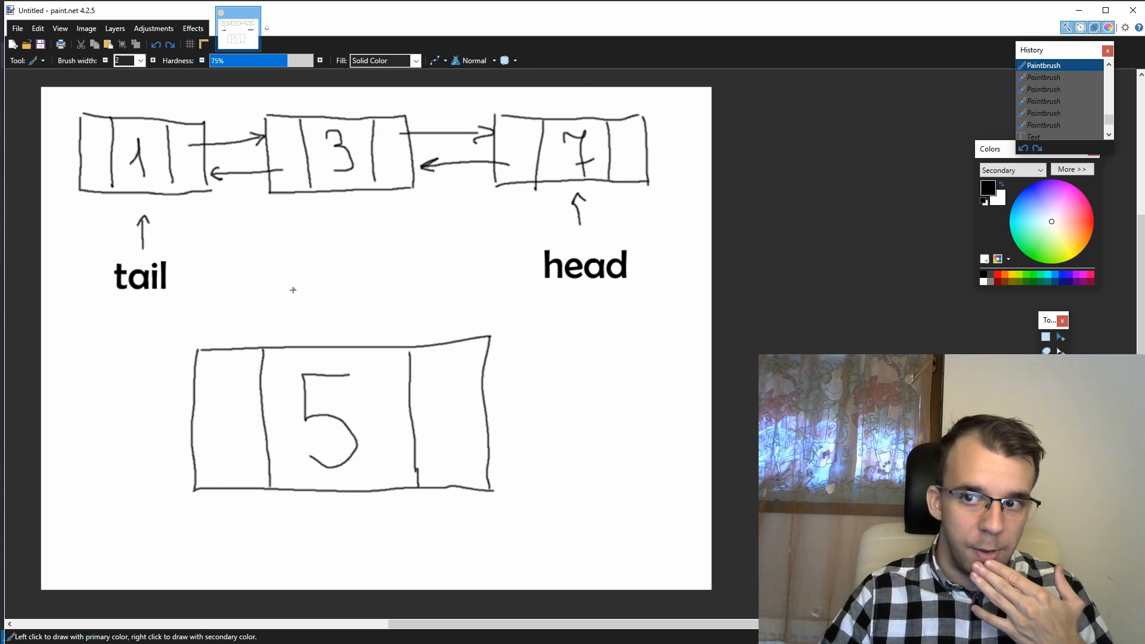
{"action": "mouse_move", "coordinate": [207, 521]}
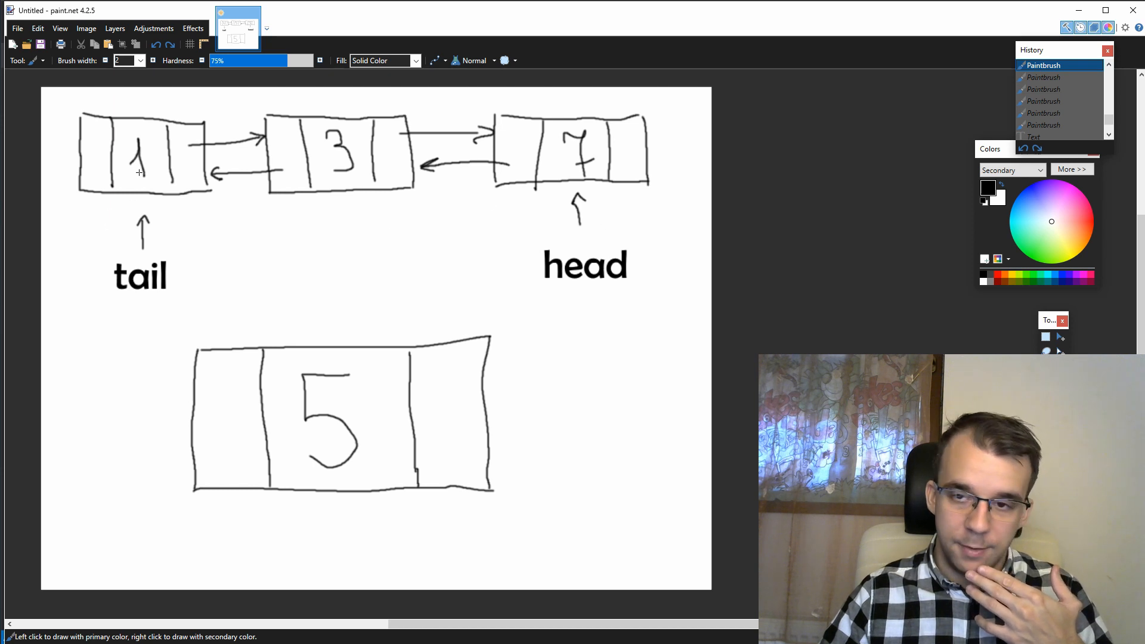
{"action": "mouse_move", "coordinate": [331, 324]}
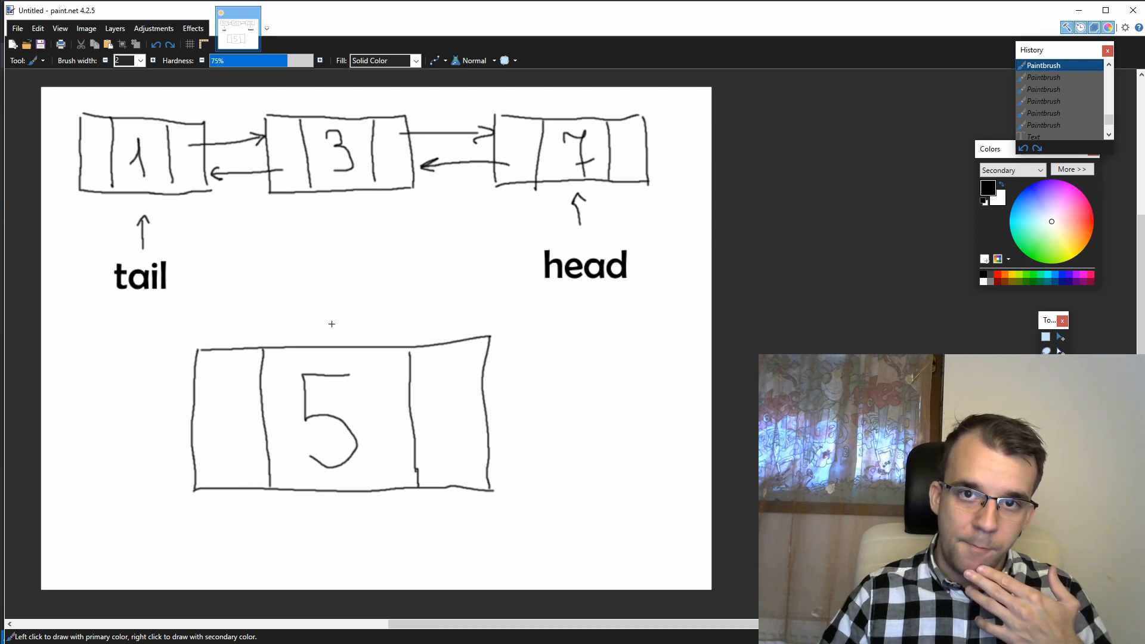
{"action": "mouse_move", "coordinate": [305, 325]}
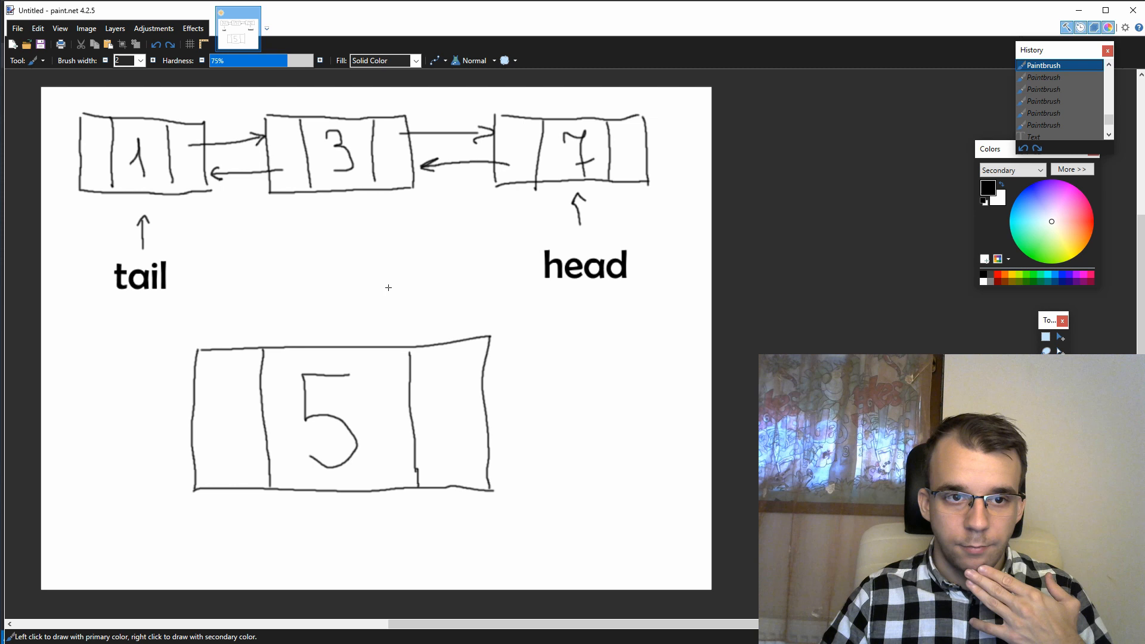
{"action": "mouse_move", "coordinate": [380, 336]}
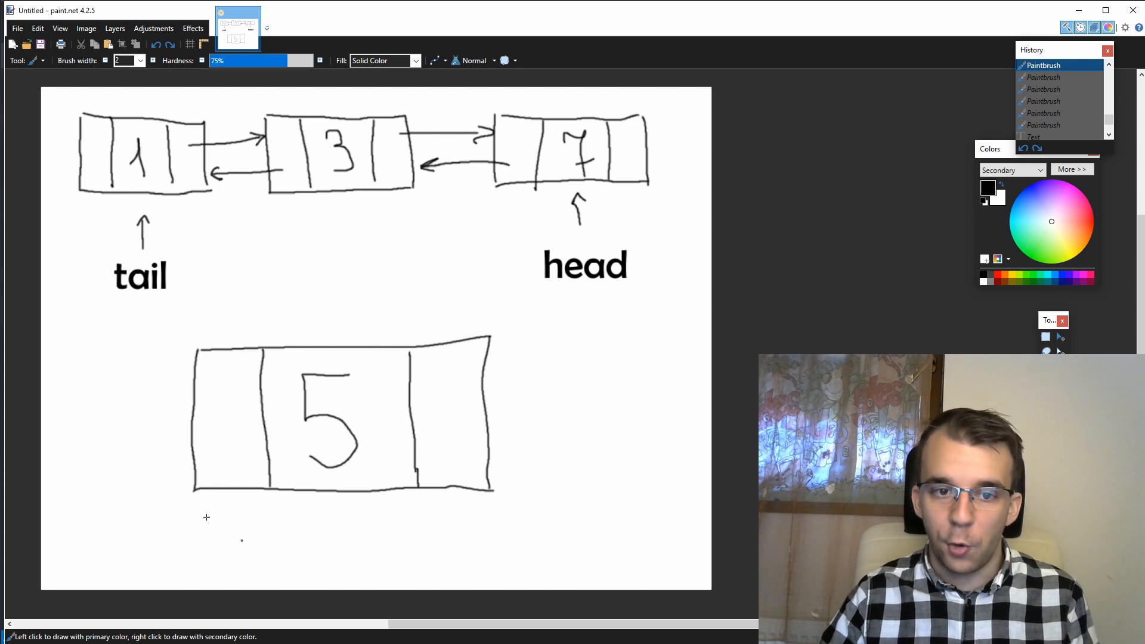
{"action": "mouse_move", "coordinate": [311, 378]}
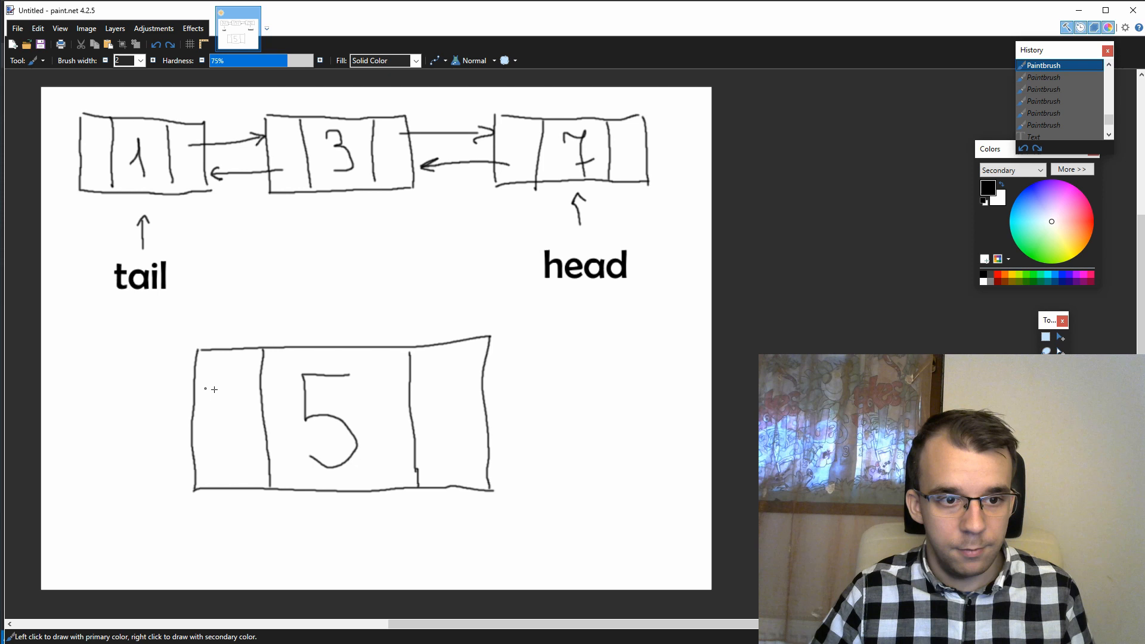
Step: Draw a curved link from node 5's left cell up to node 3
{"action": "left_click_drag", "start_coordinate": [349, 230], "coordinate": [211, 387]}
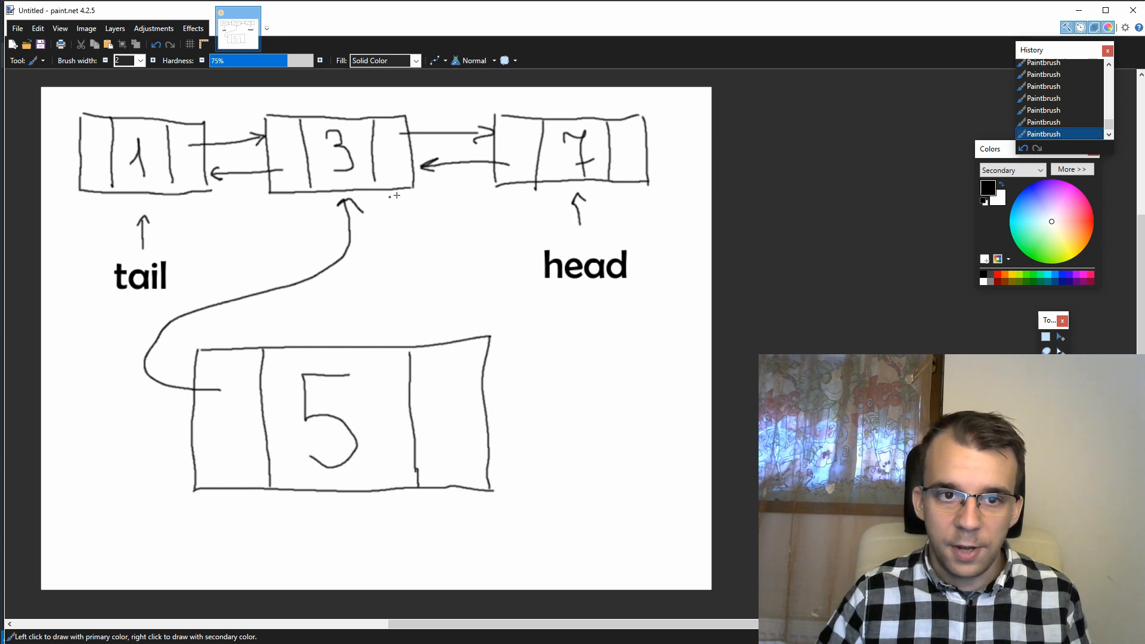
{"action": "mouse_move", "coordinate": [414, 221]}
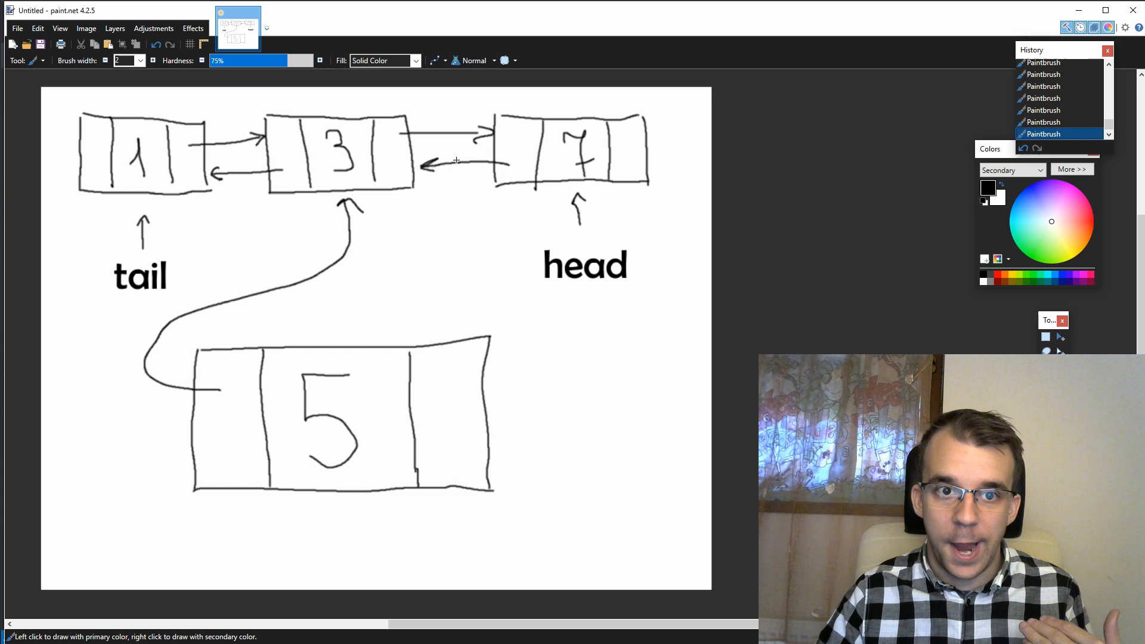
{"action": "mouse_move", "coordinate": [314, 378]}
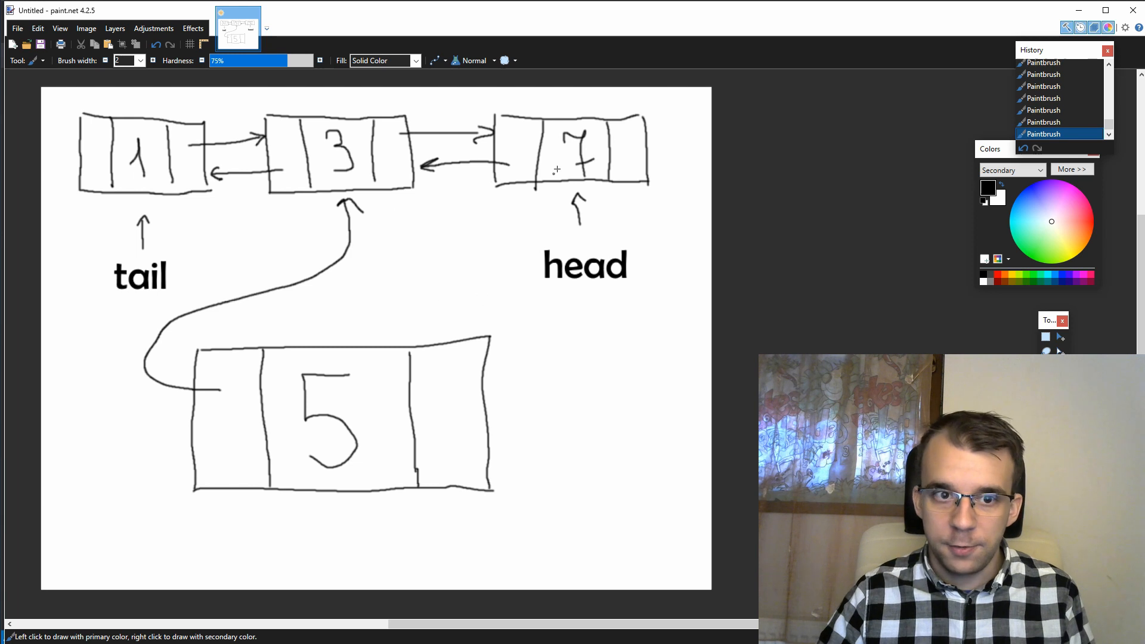
{"action": "mouse_move", "coordinate": [477, 388]}
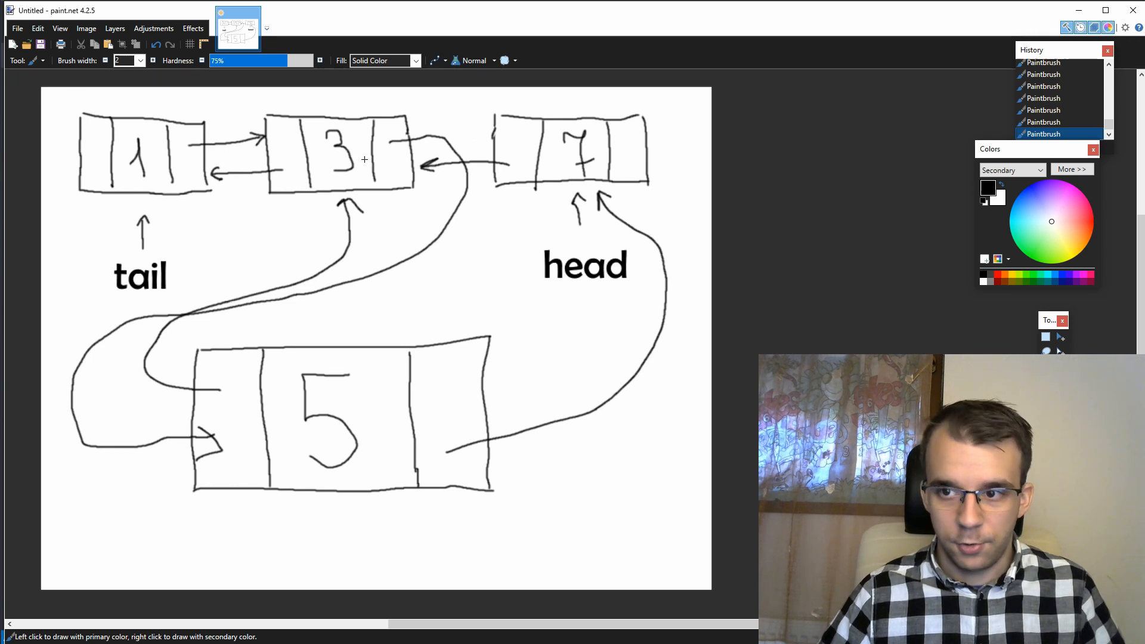
{"action": "mouse_move", "coordinate": [586, 141]}
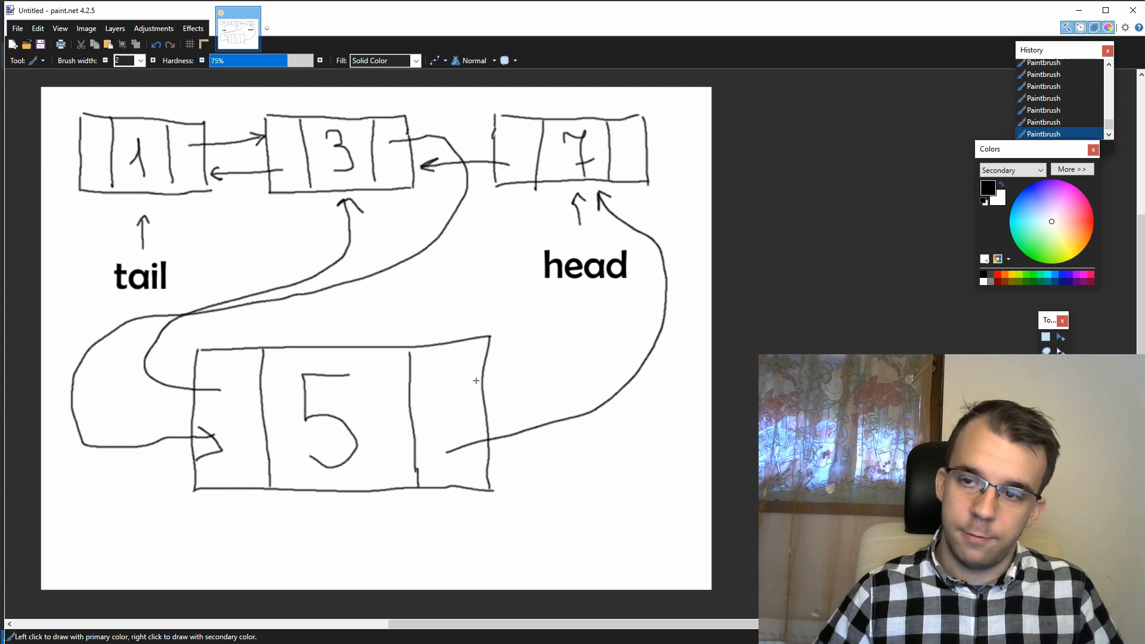
{"action": "mouse_move", "coordinate": [507, 157]}
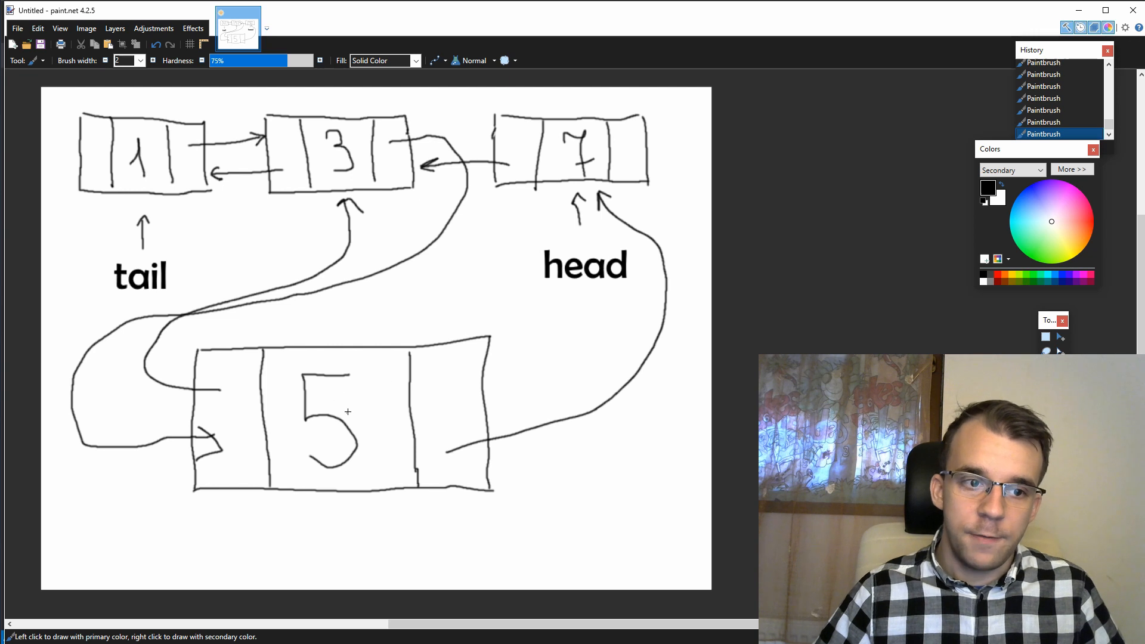
{"action": "mouse_move", "coordinate": [585, 129]}
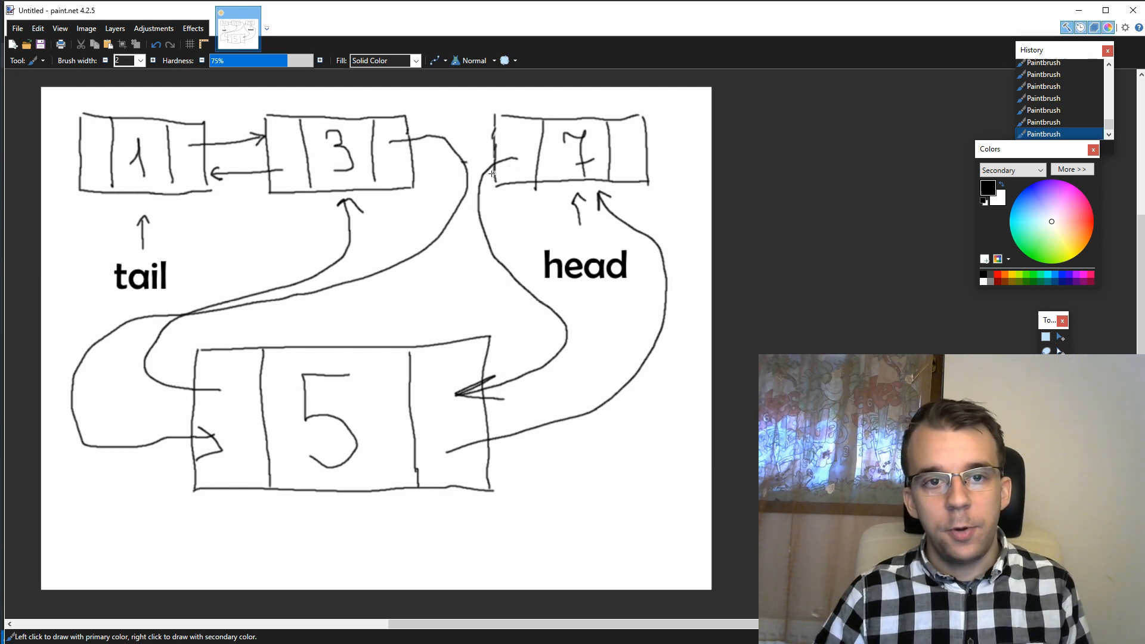
{"action": "mouse_move", "coordinate": [395, 413]}
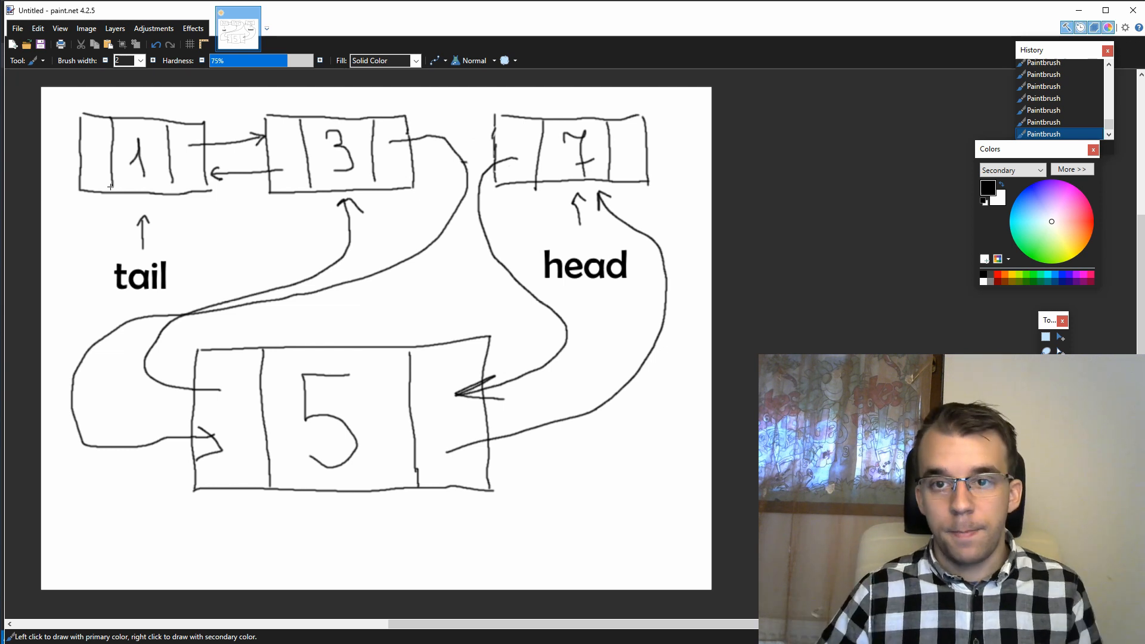
{"action": "mouse_move", "coordinate": [167, 196]}
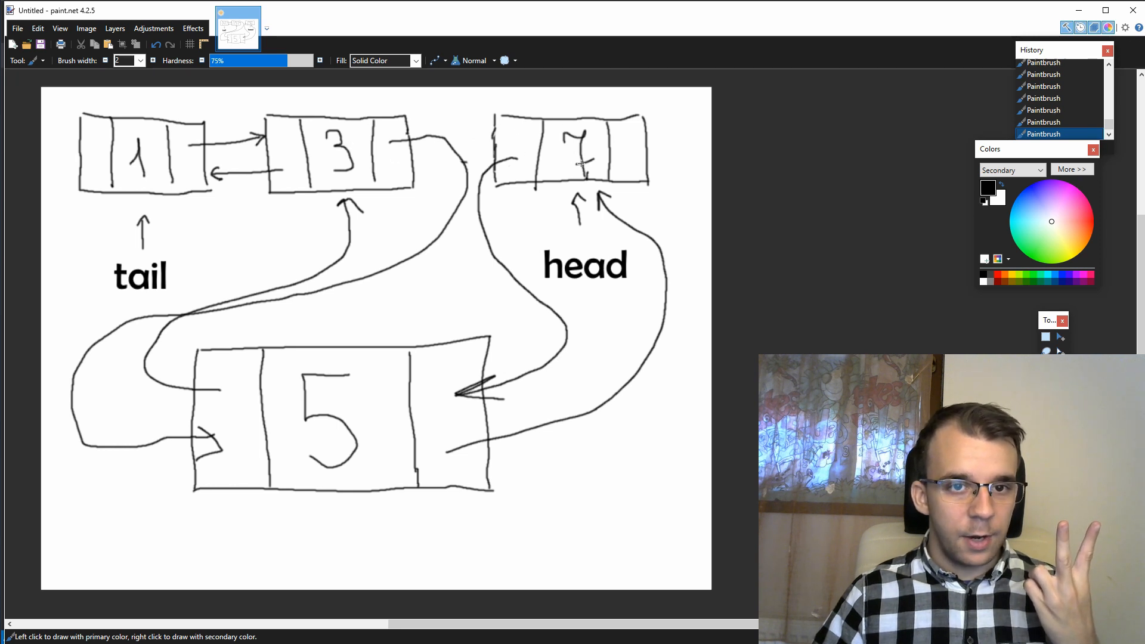
{"action": "mouse_move", "coordinate": [560, 153]}
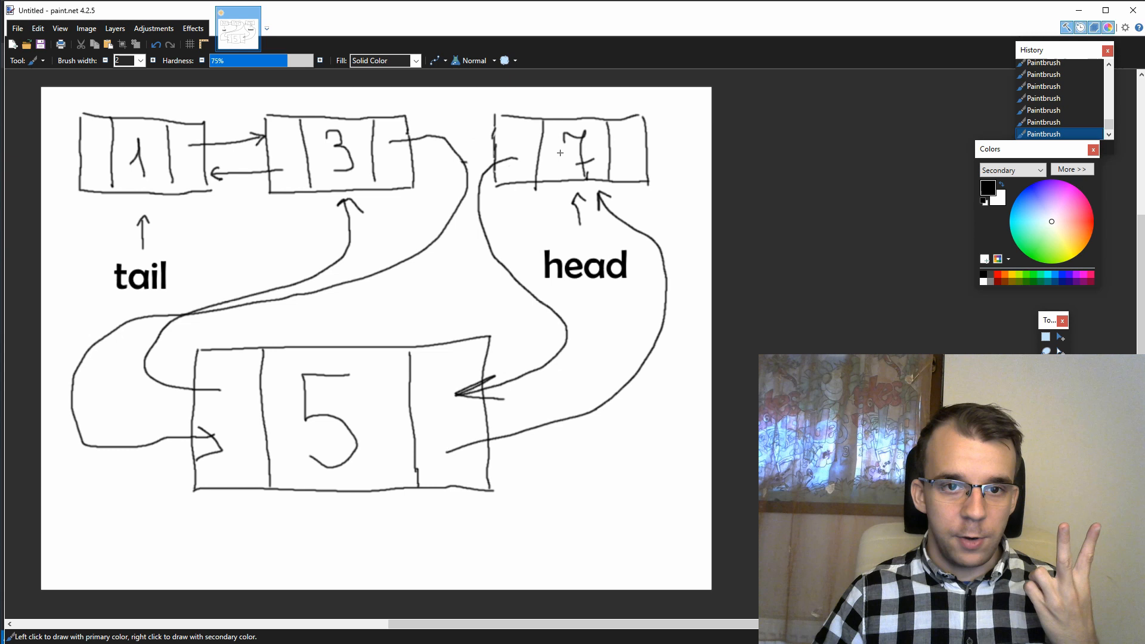
{"action": "mouse_move", "coordinate": [595, 166]}
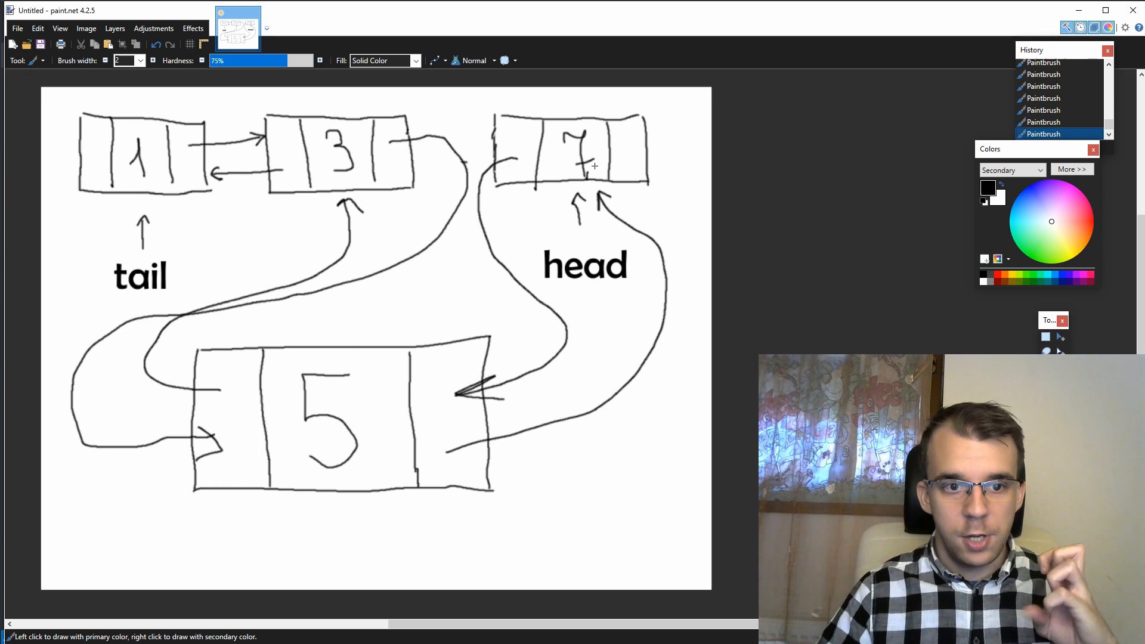
{"action": "mouse_move", "coordinate": [388, 423]}
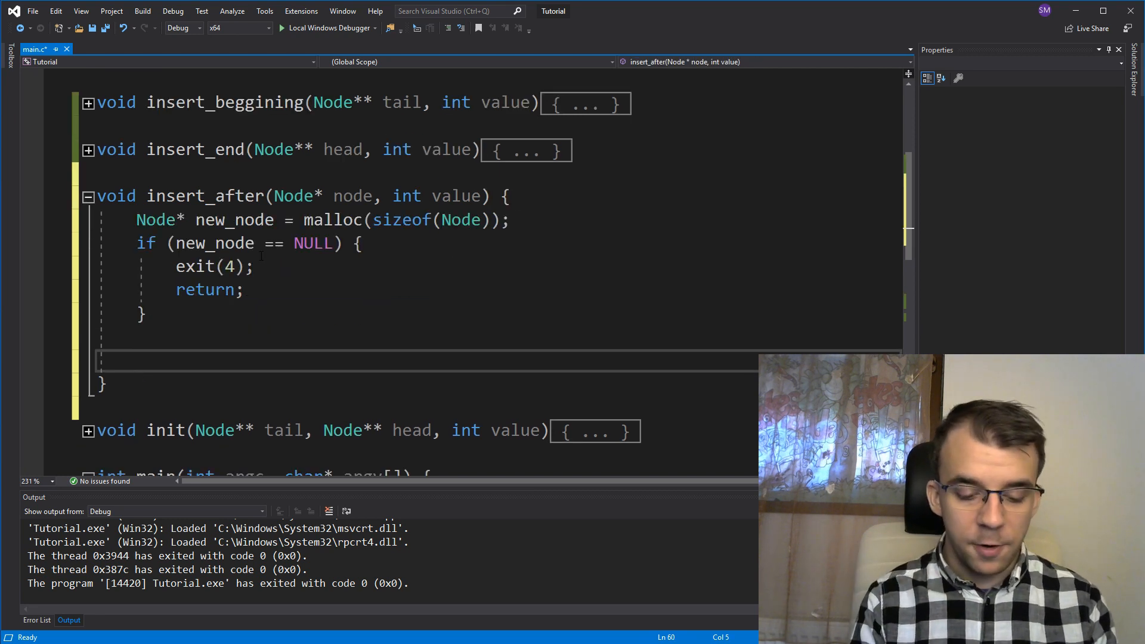
Step: Add new_node->x = value; below the NULL check in insert_after
{"action": "type", "text": "new_node->"}
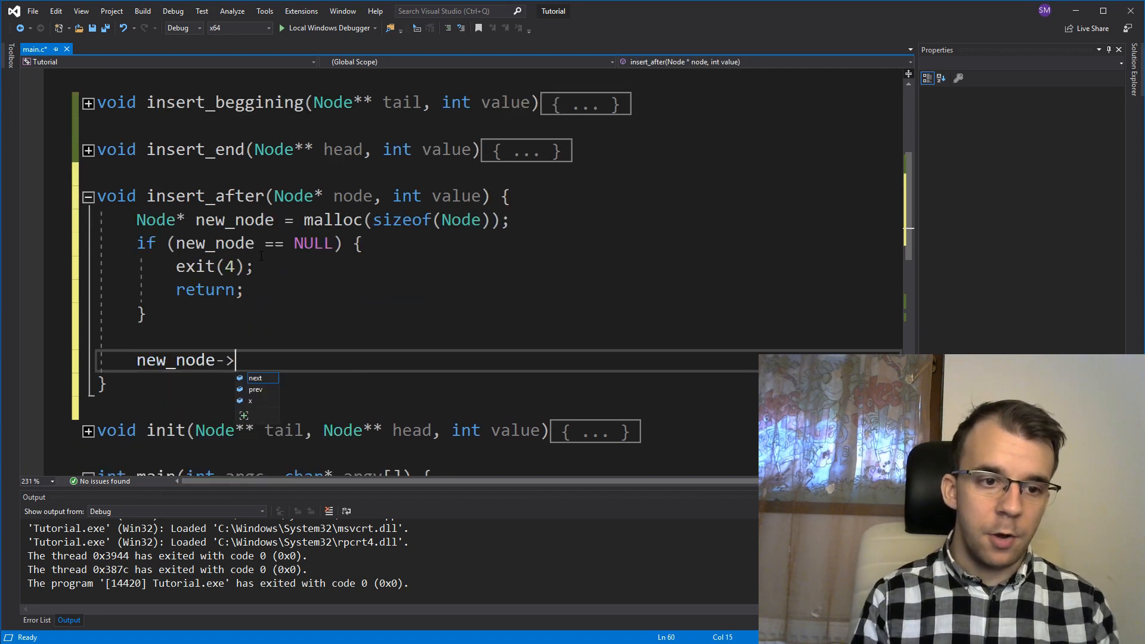
{"action": "type", "text": "x = vc"}
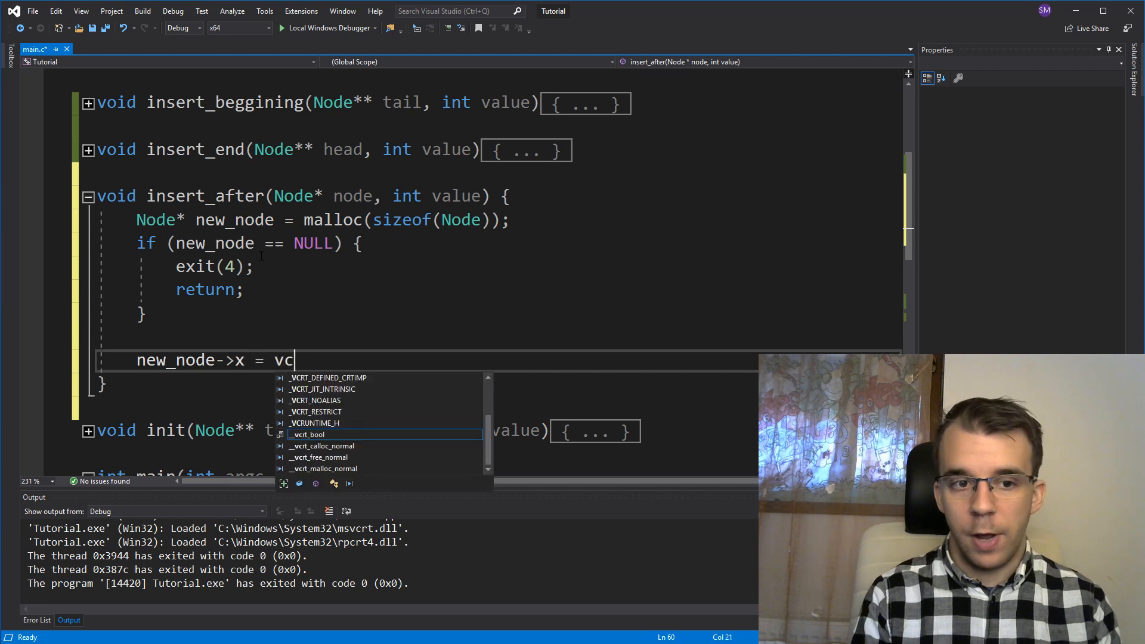
{"action": "type", "text": "value;"}
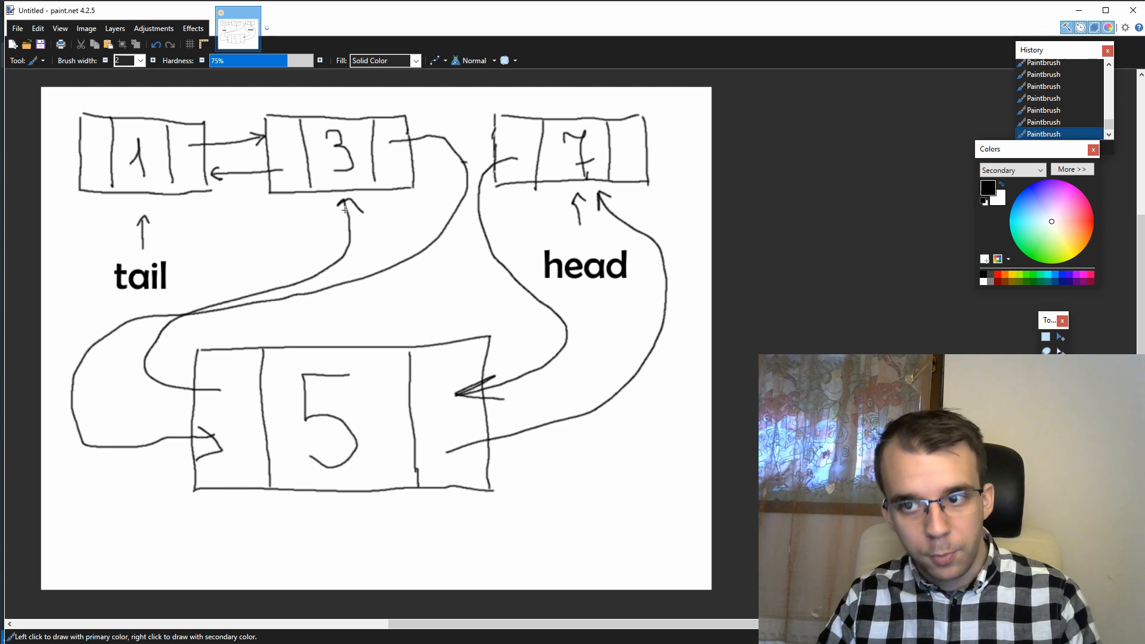
{"action": "mouse_move", "coordinate": [368, 208]}
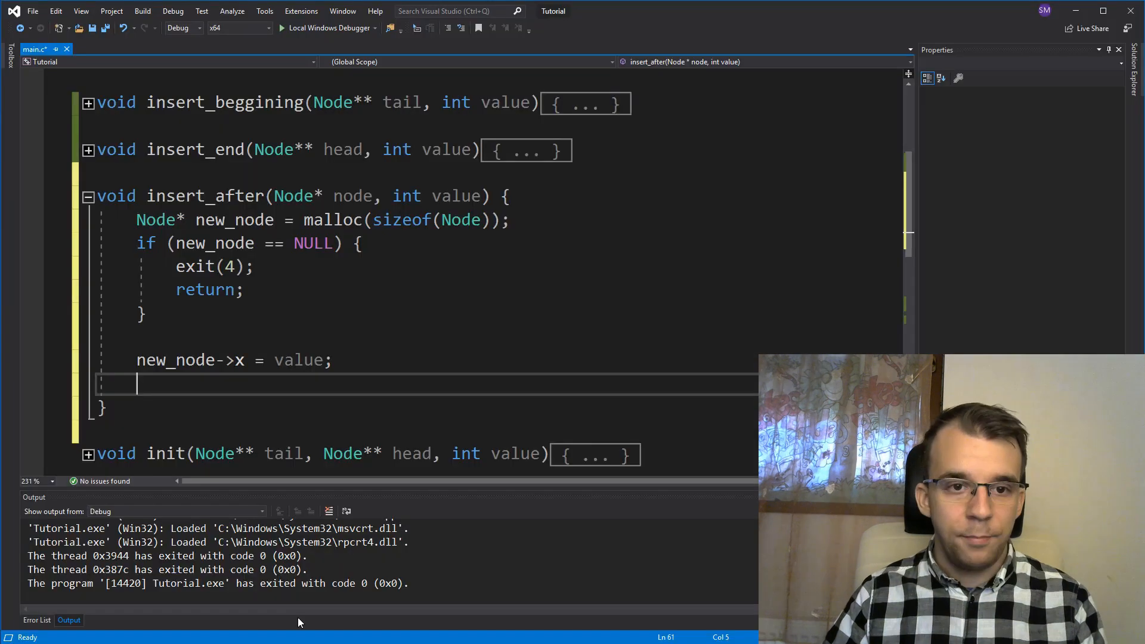
Step: Add the line new_node->prev = node; after the value assignment
{"action": "double_click", "coordinate": [353, 195]}
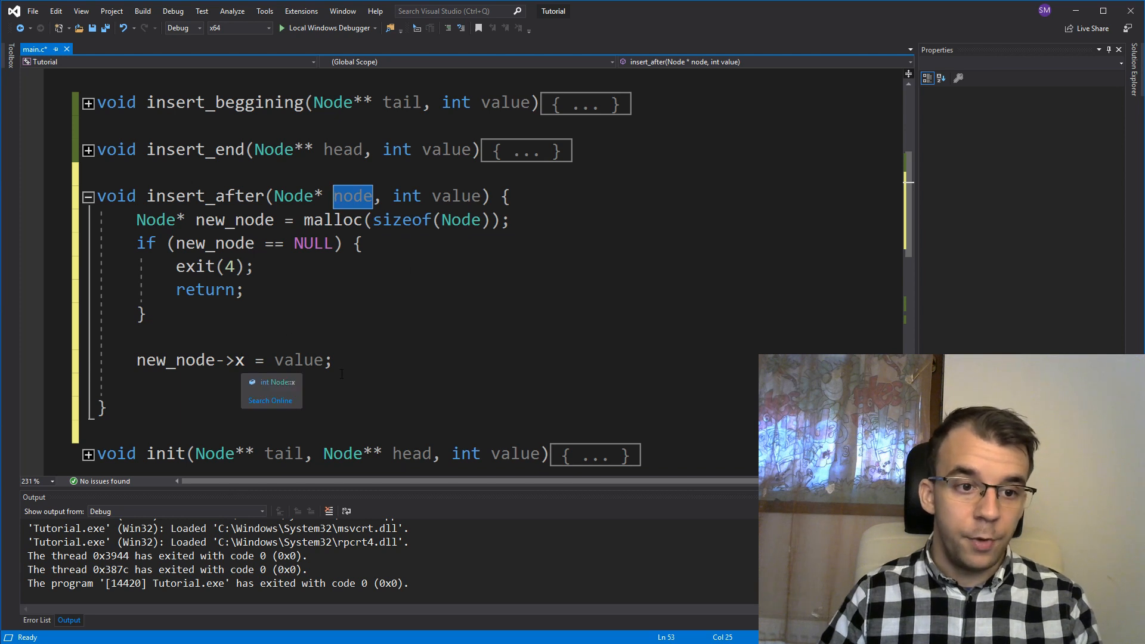
{"action": "type", "text": "new_node->prev = n"}
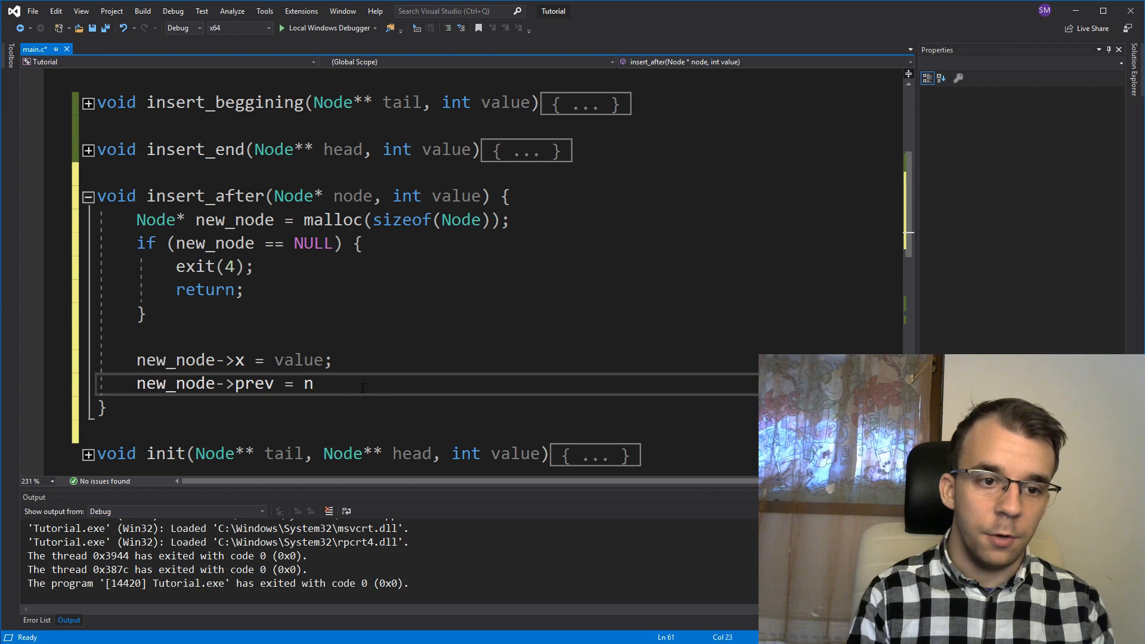
{"action": "type", "text": "ode;"}
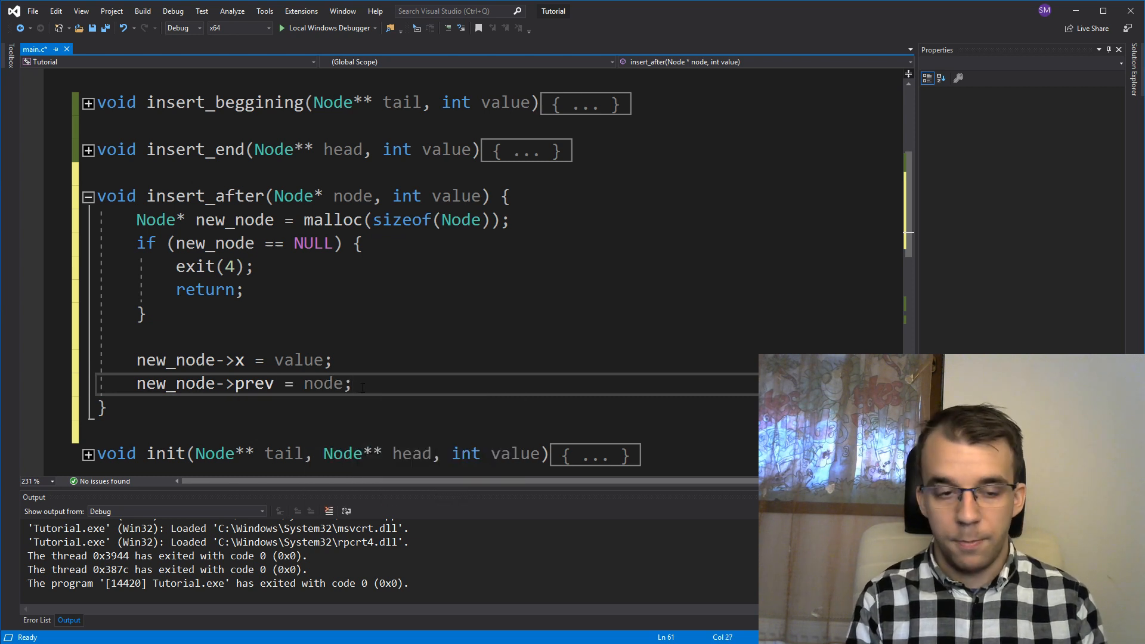
{"action": "type", "text": "new"}
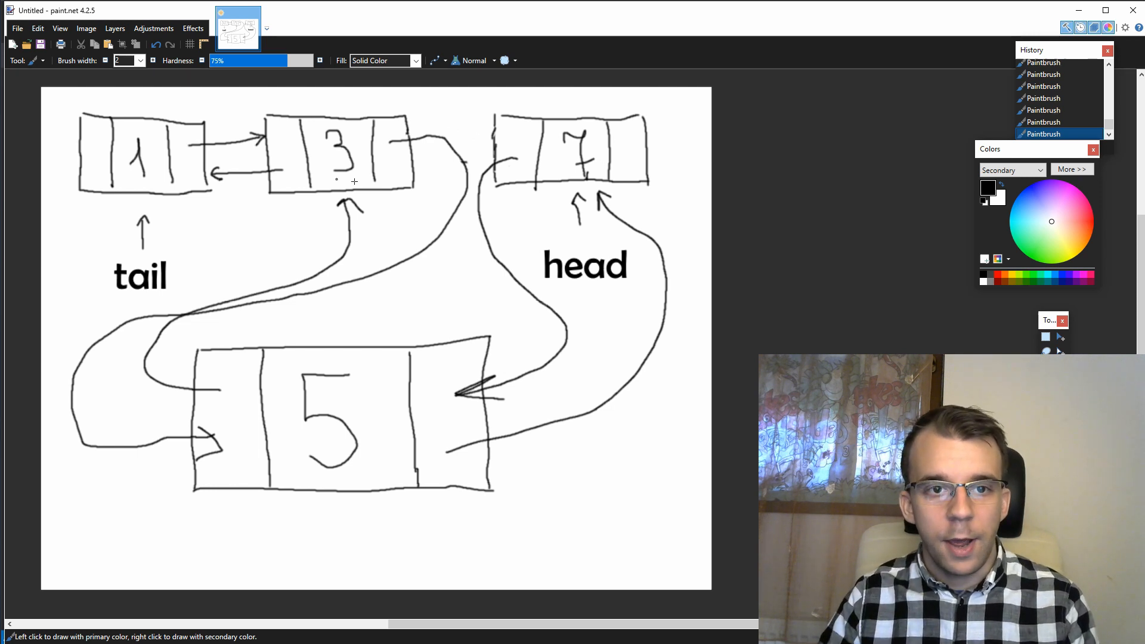
{"action": "mouse_move", "coordinate": [330, 164]}
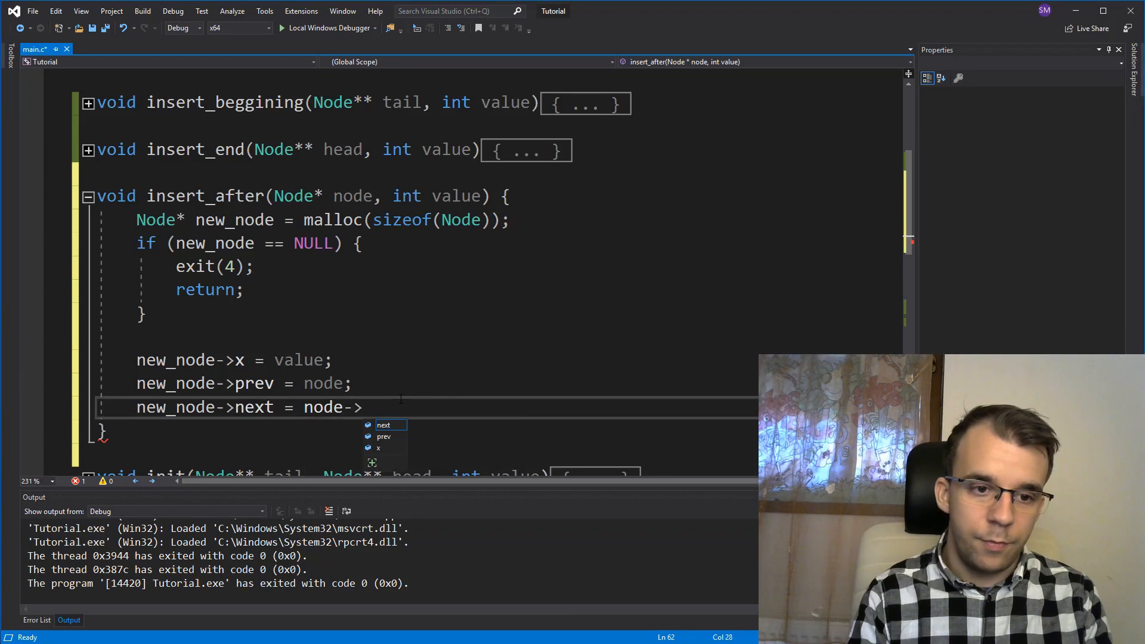
Step: Complete the line new_node->next = node->next; in insert_after
{"action": "type", "text": "next"}
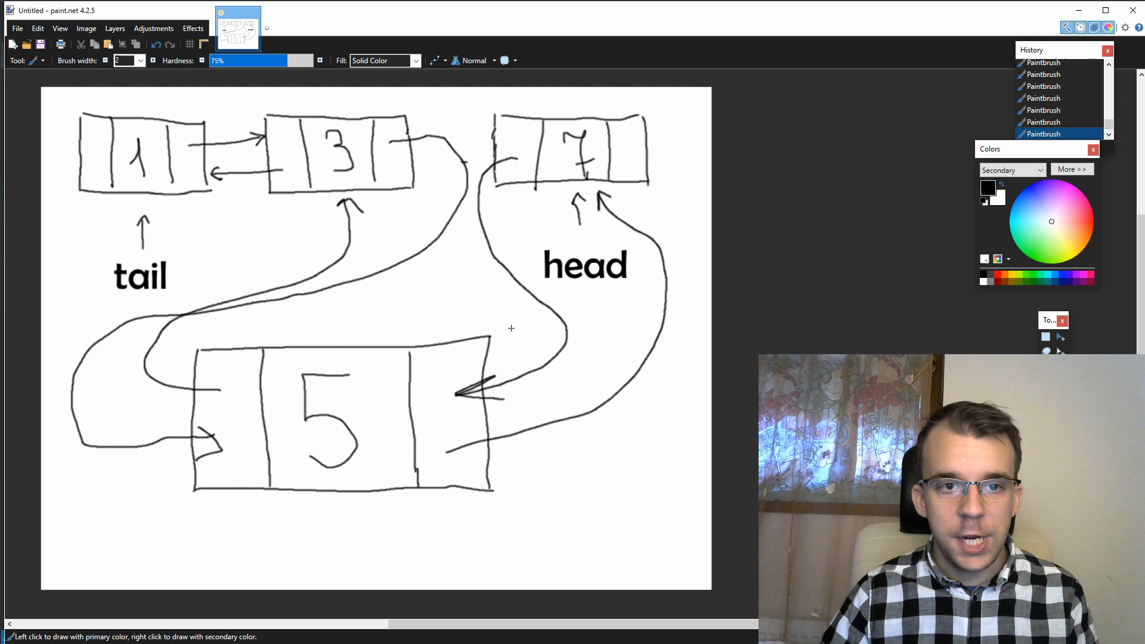
{"action": "mouse_move", "coordinate": [518, 163]}
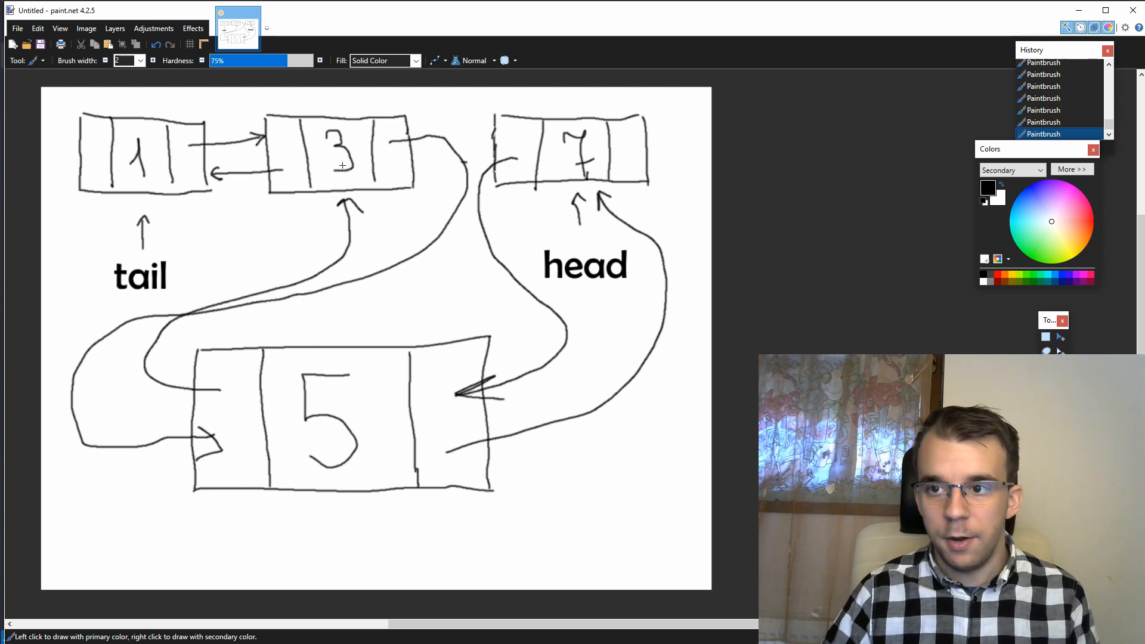
{"action": "mouse_move", "coordinate": [533, 160]}
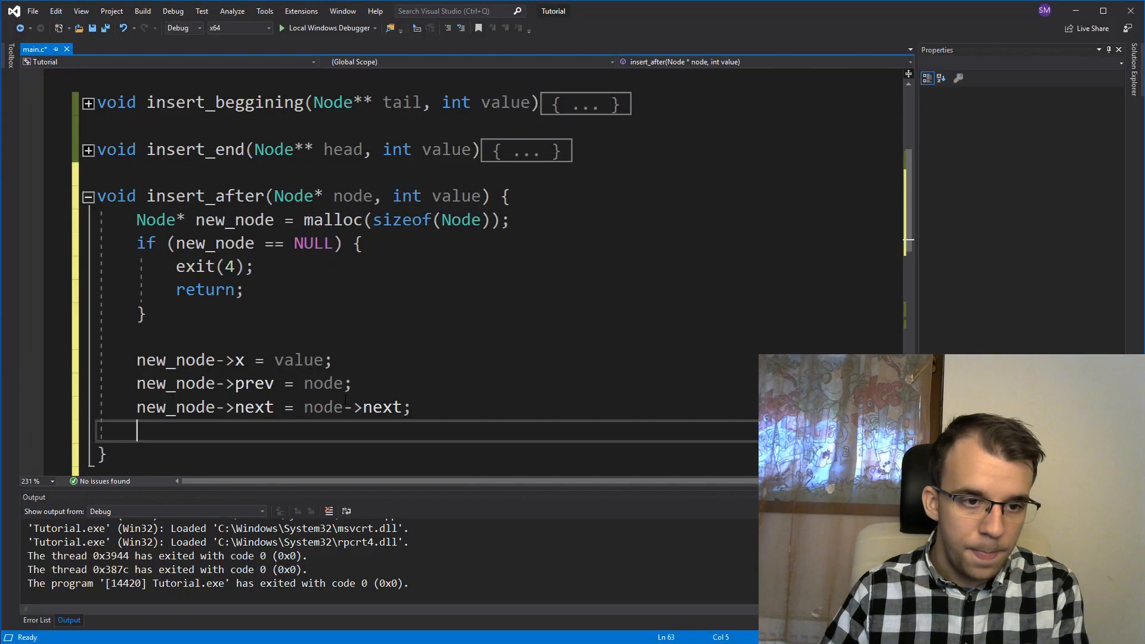
Step: Add node->next->prev = new_node; below the next assignment
{"action": "type", "text": "node->ne"}
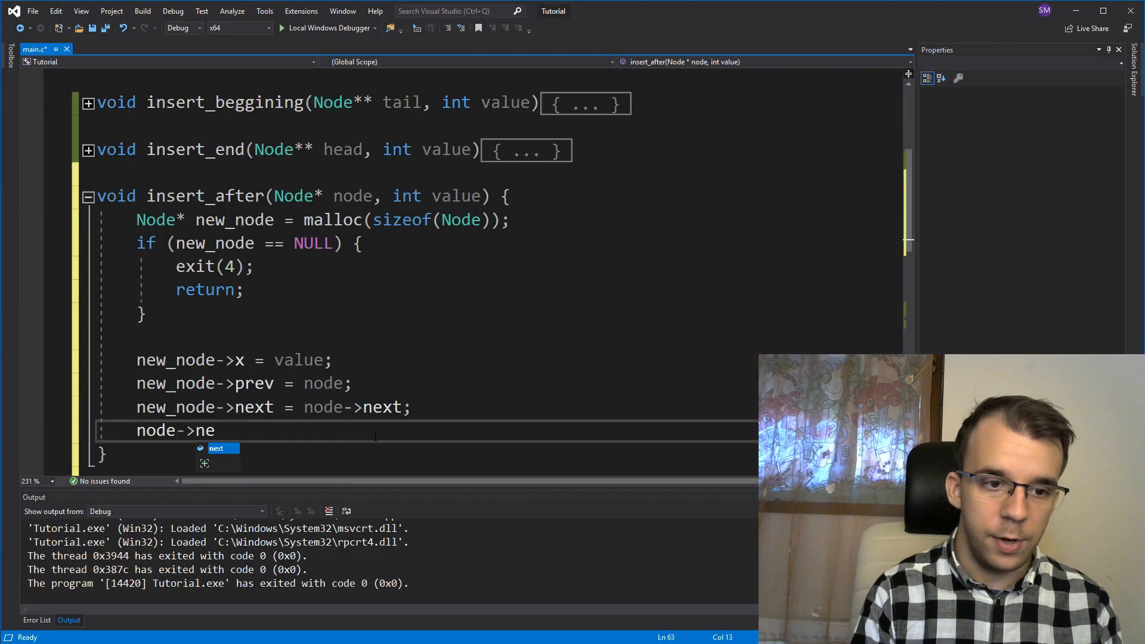
{"action": "type", "text": "xt->prev"}
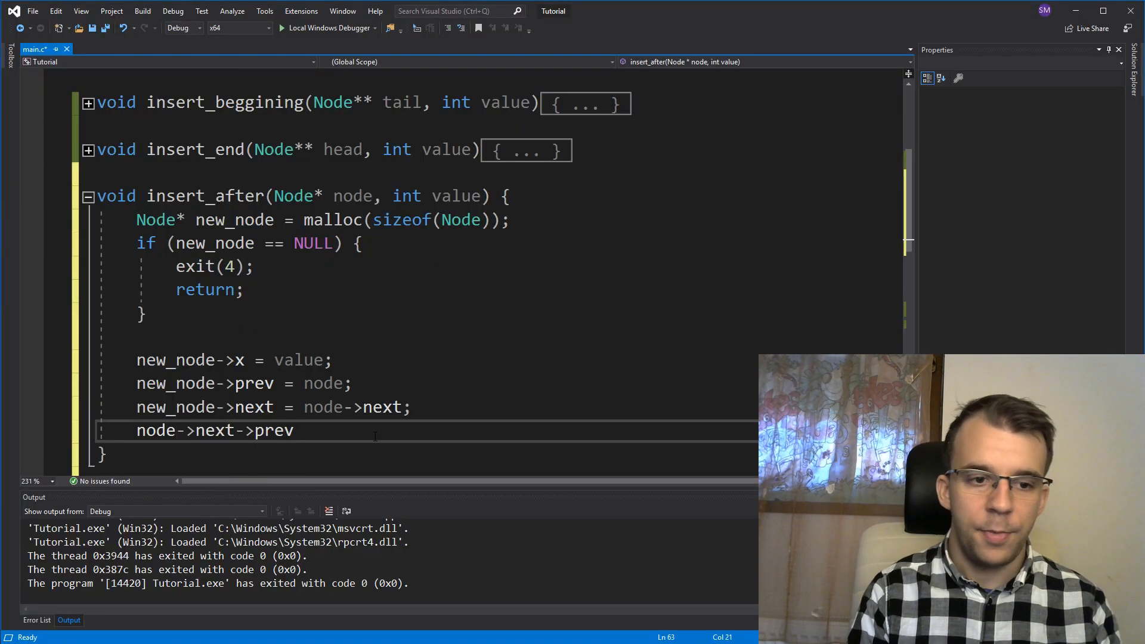
{"action": "double_click", "coordinate": [274, 430]}
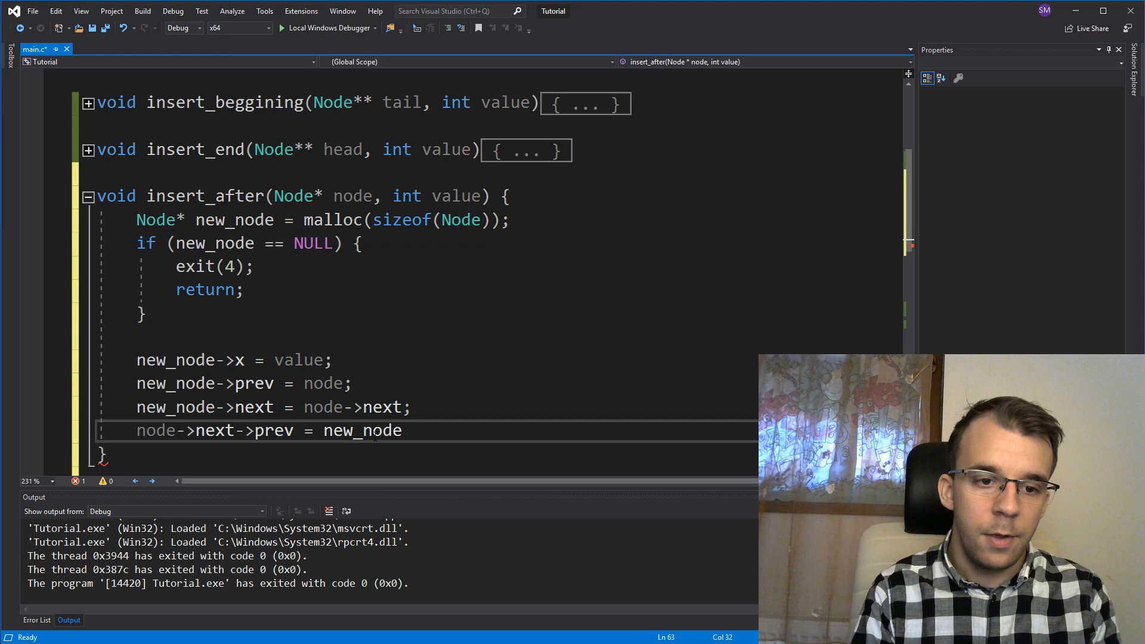
{"action": "type", "text": ";"}
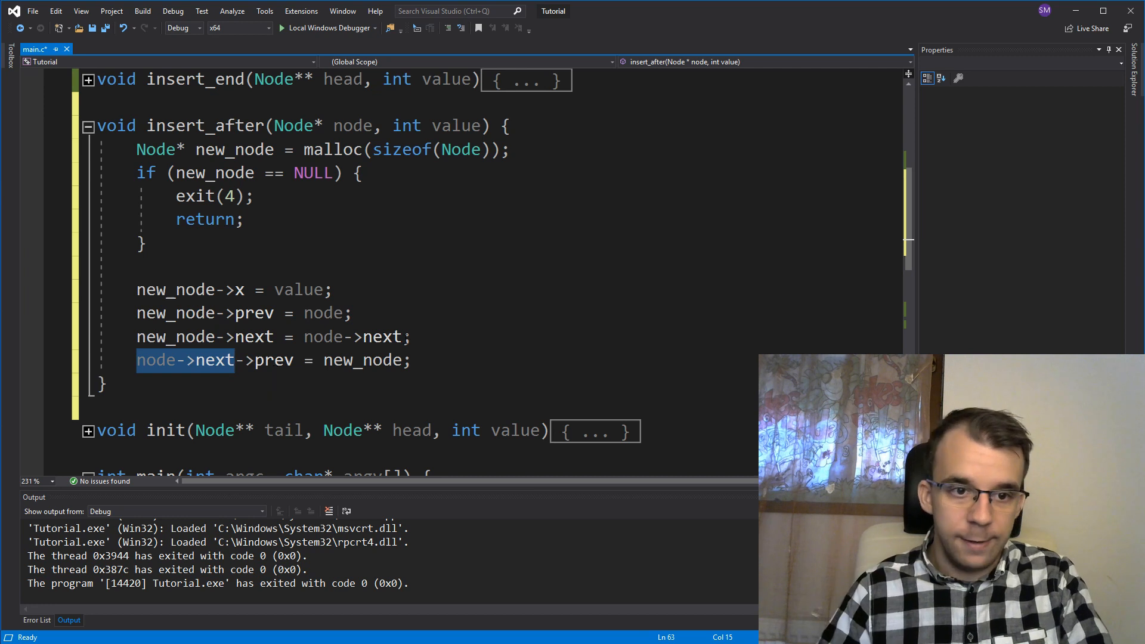
Step: Type if (node->next != NULL) { above the prev update line
{"action": "type", "text": "if (n"}
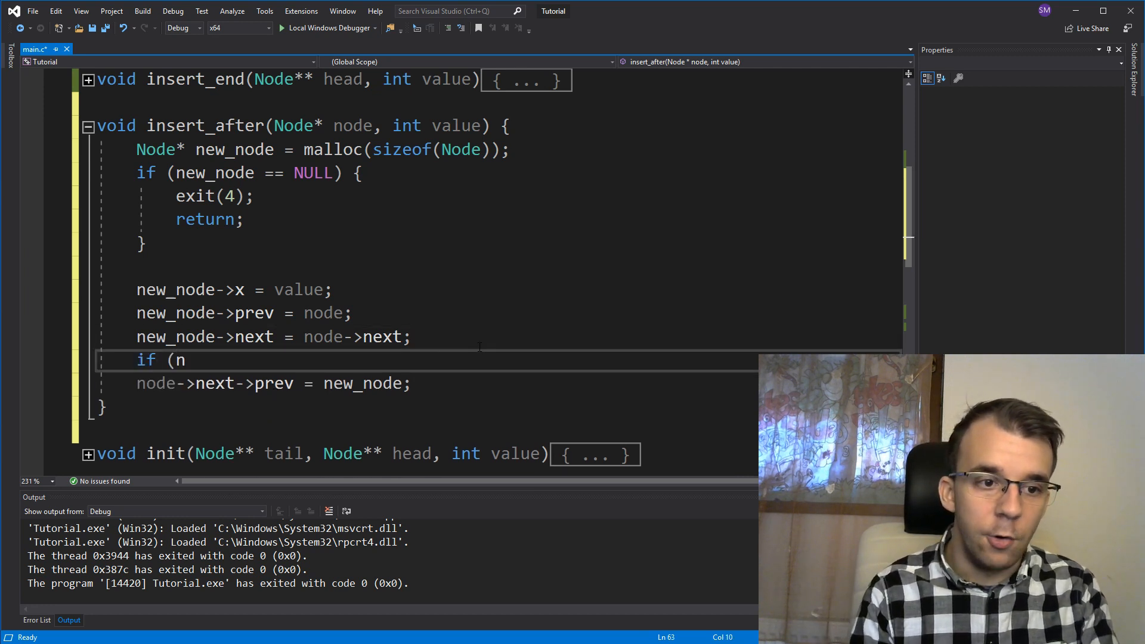
{"action": "type", "text": "ode->next"}
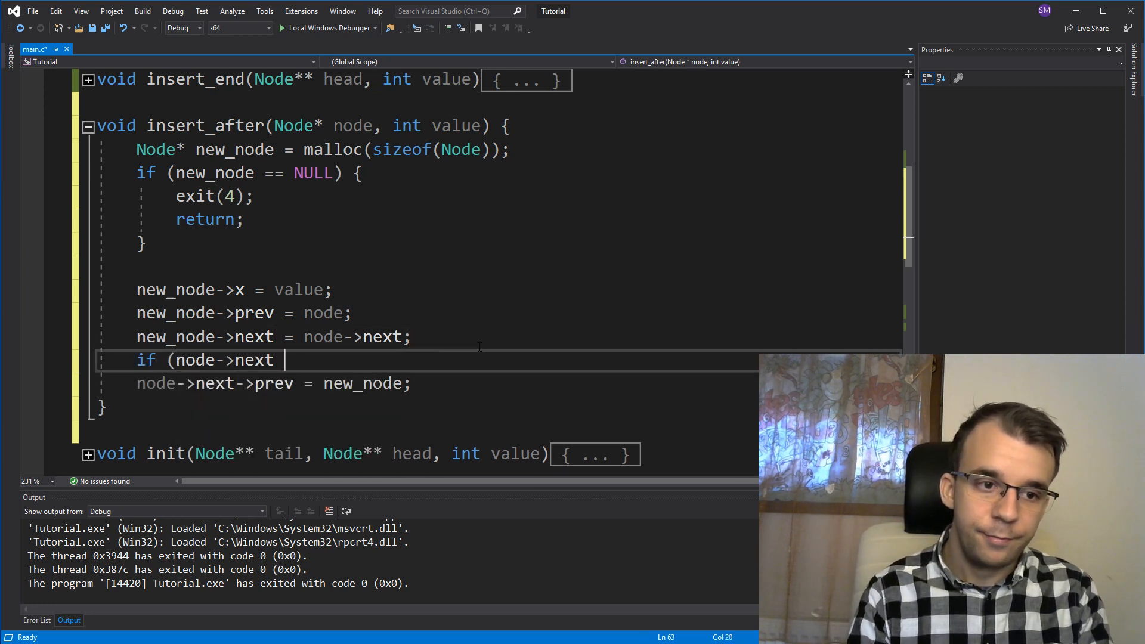
{"action": "type", "text": "!= NULL) {"}
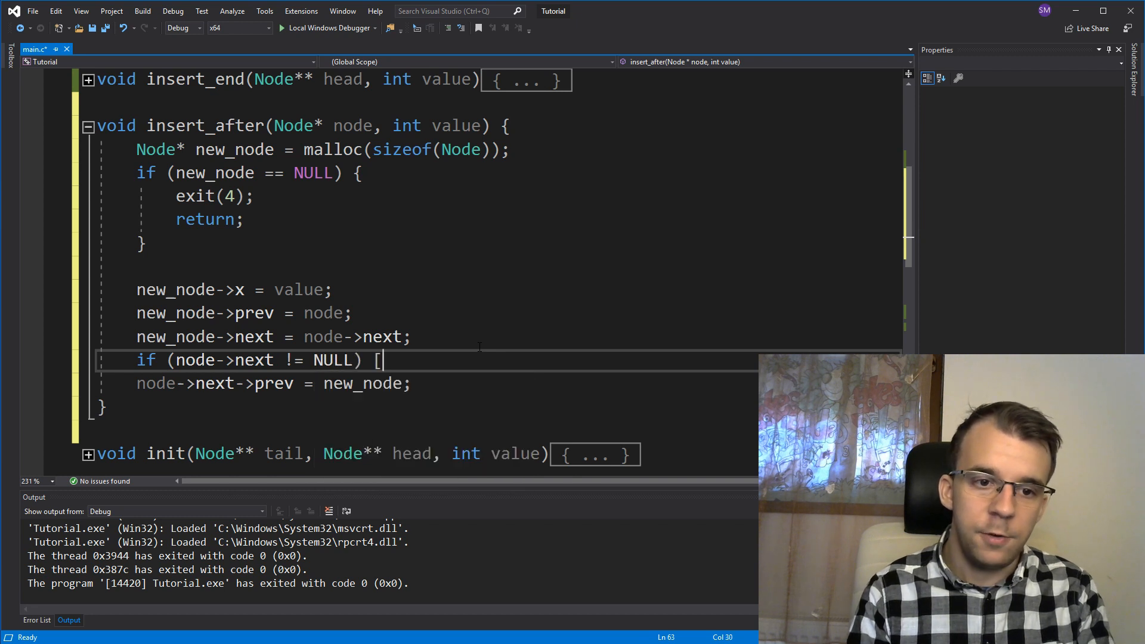
{"action": "type", "text": "{"}
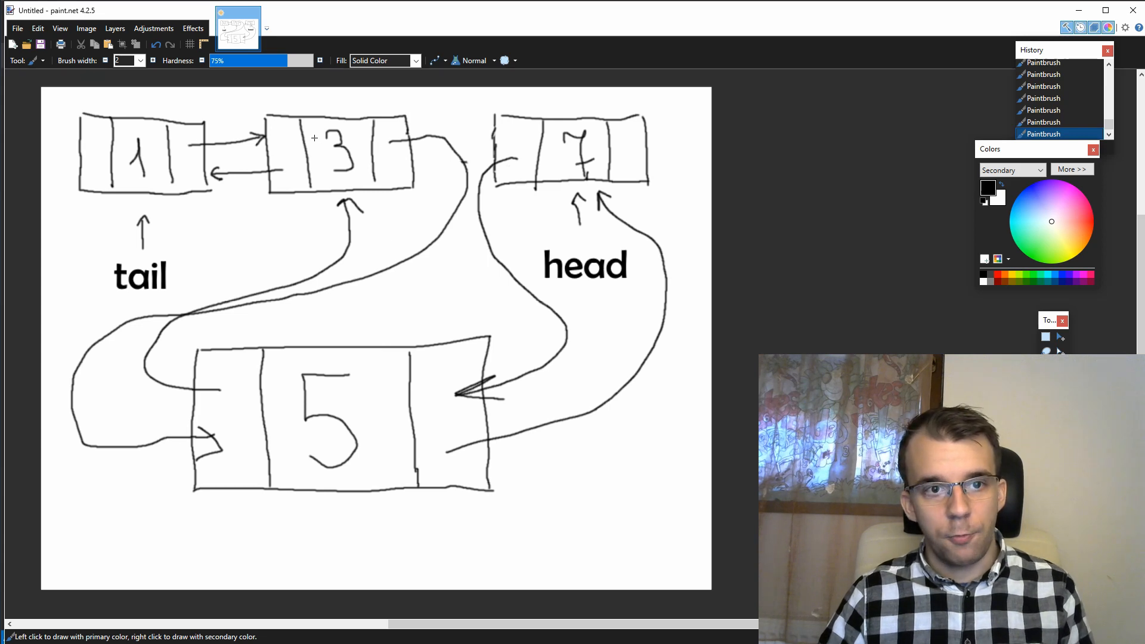
{"action": "mouse_move", "coordinate": [357, 176]}
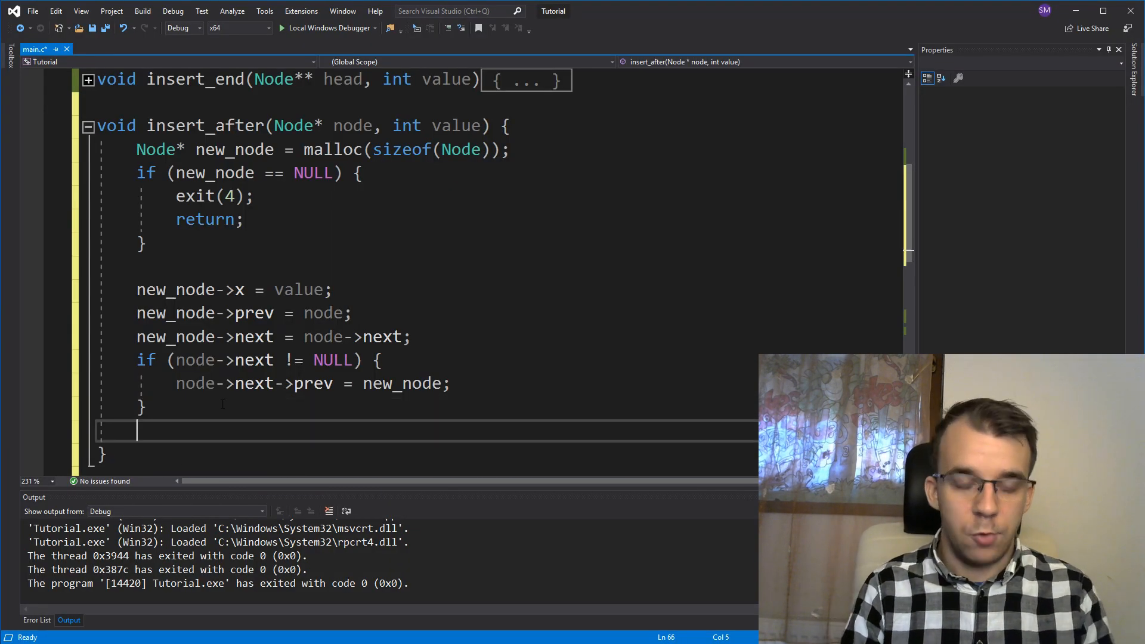
Step: Add node->next = new_node; after the closed NULL-check block
{"action": "type", "text": "node"}
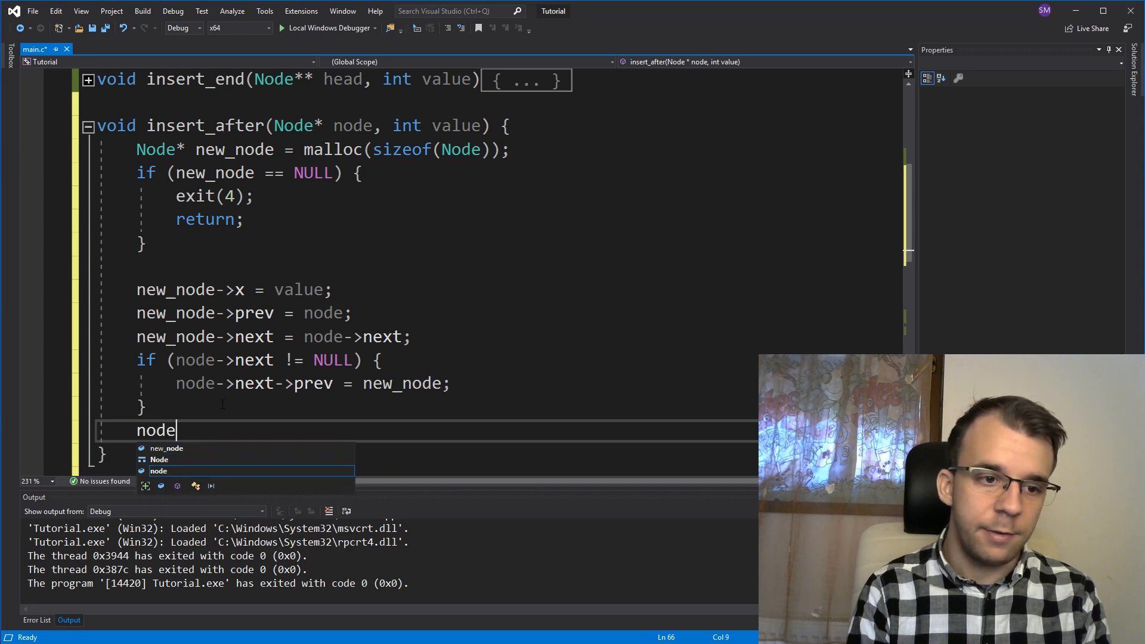
{"action": "type", "text": "->next = new_node;"}
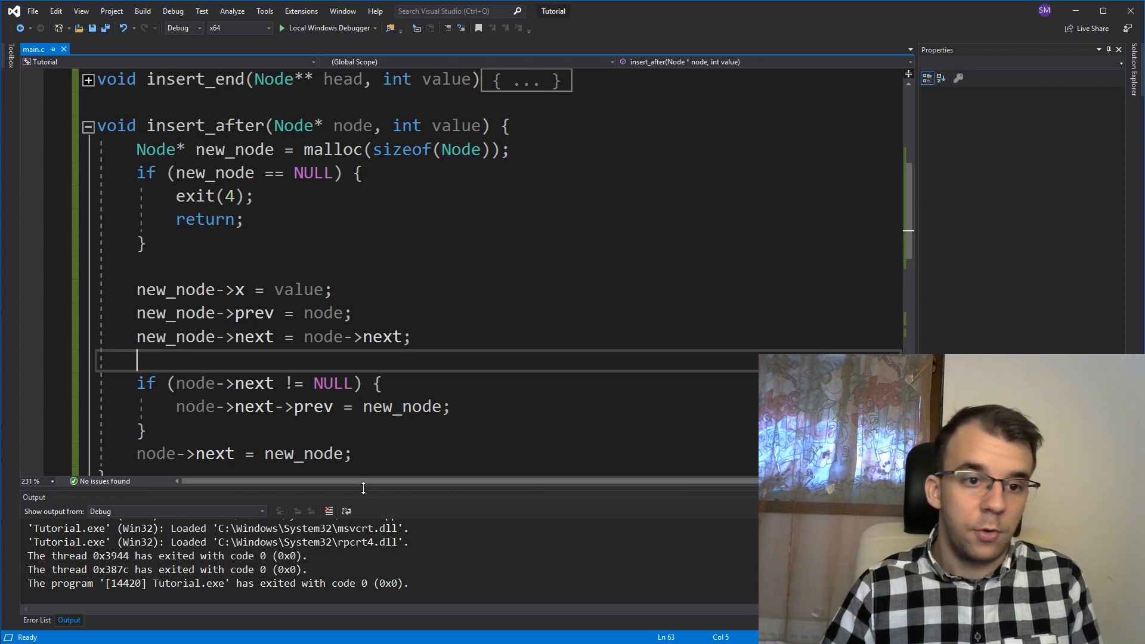
Step: Move node->next = new_node; to the top, undo it, and save main.c
{"action": "scroll", "scroll_direction": "down", "scroll_amount": 3}
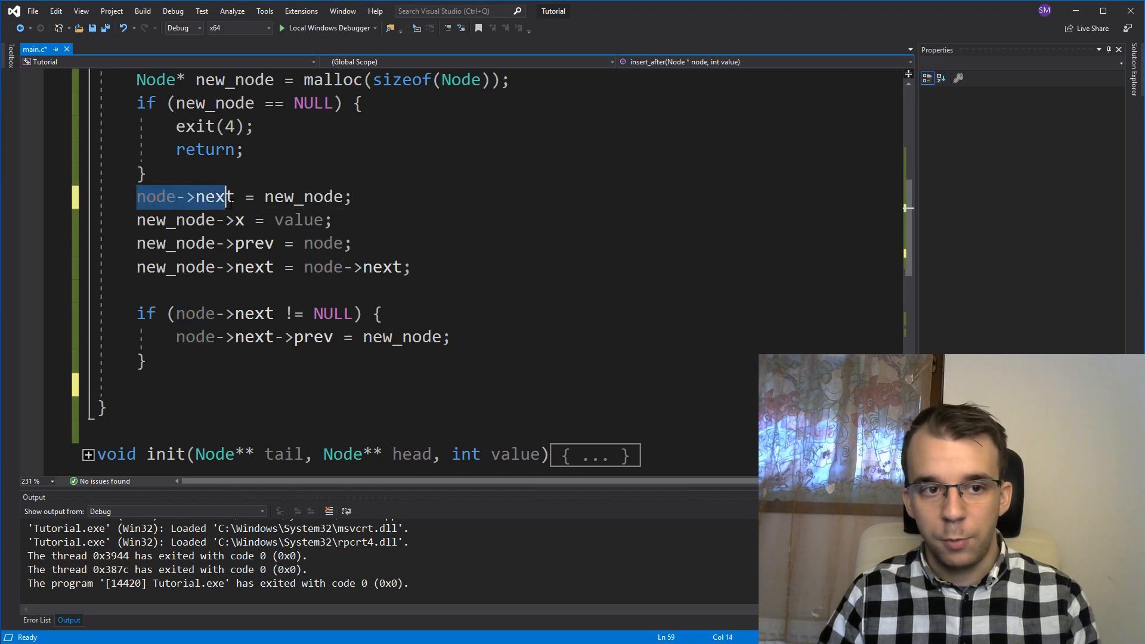
{"action": "double_click", "coordinate": [356, 267]}
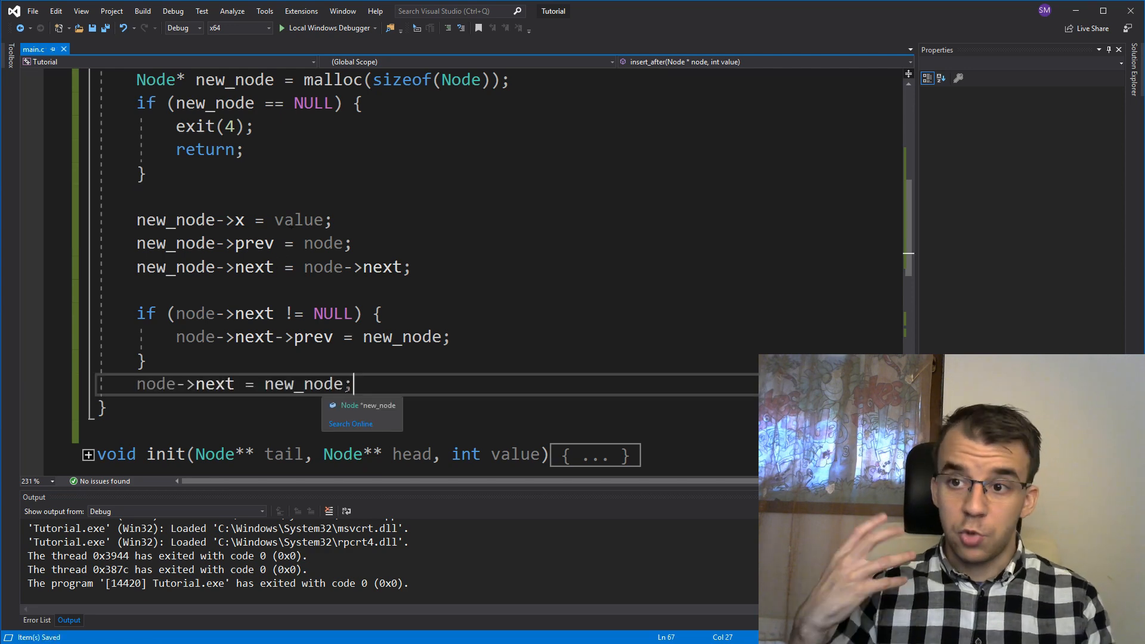
{"action": "scroll", "scroll_direction": "down", "scroll_amount": 3}
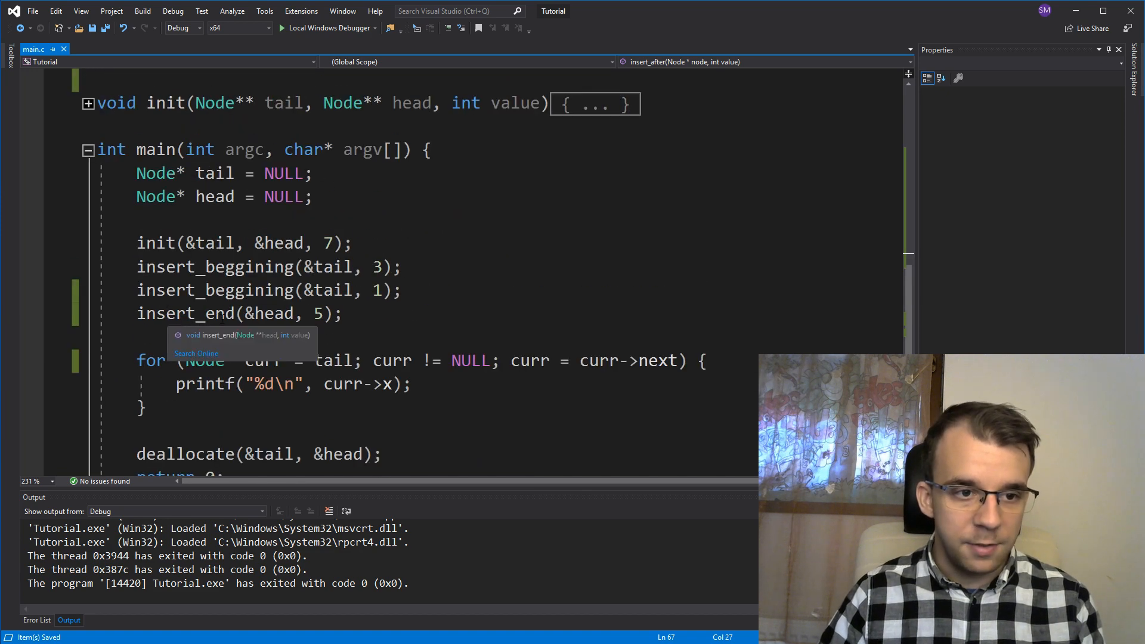
Step: Change insert_end(&head, 5) in main to insert_after(tail, 5)
{"action": "type", "text": "insert_after"}
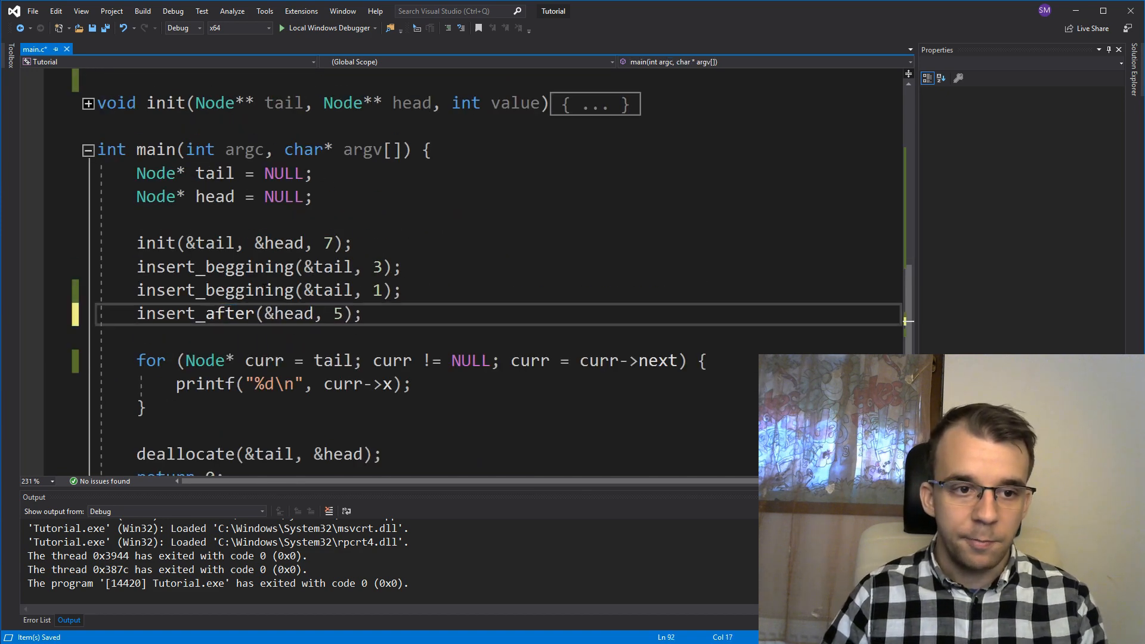
{"action": "double_click", "coordinate": [287, 314]}
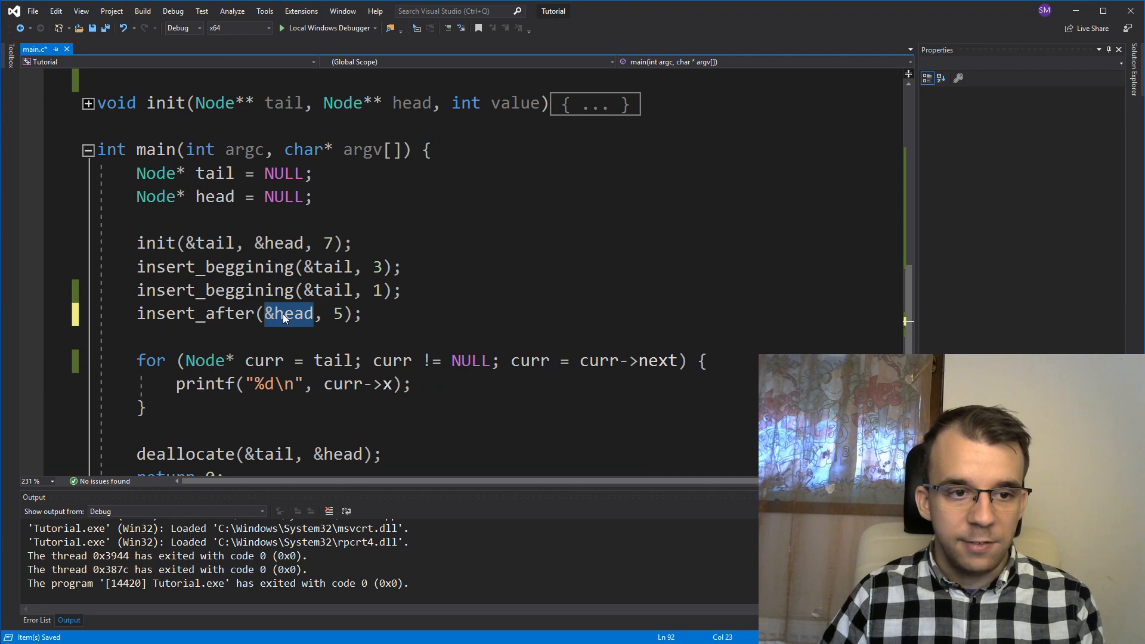
{"action": "type", "text": "tail"}
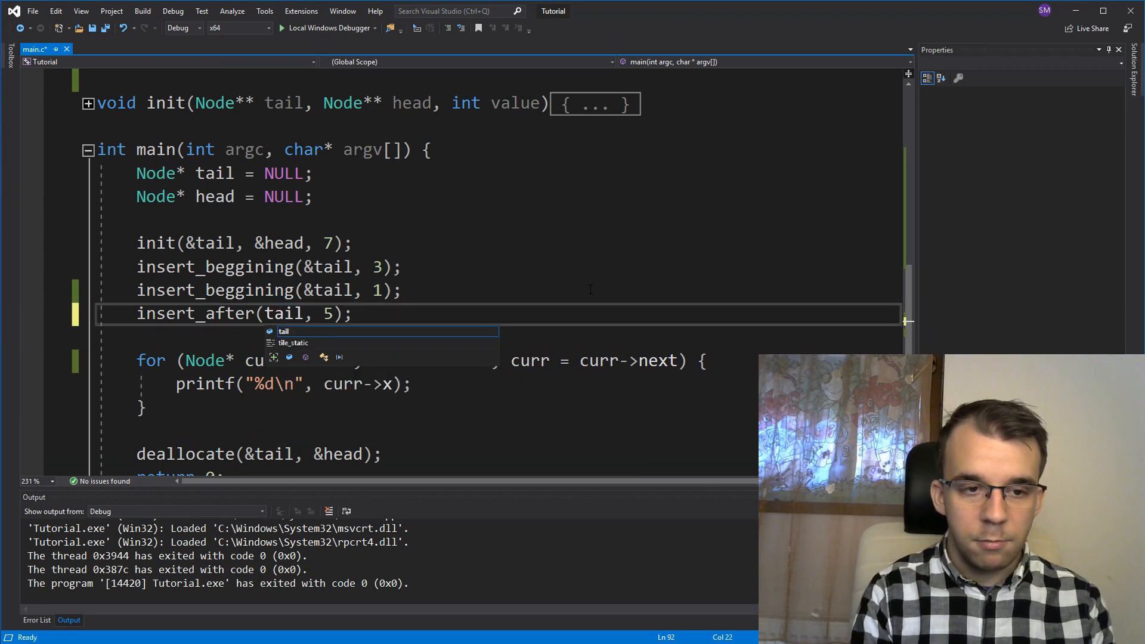